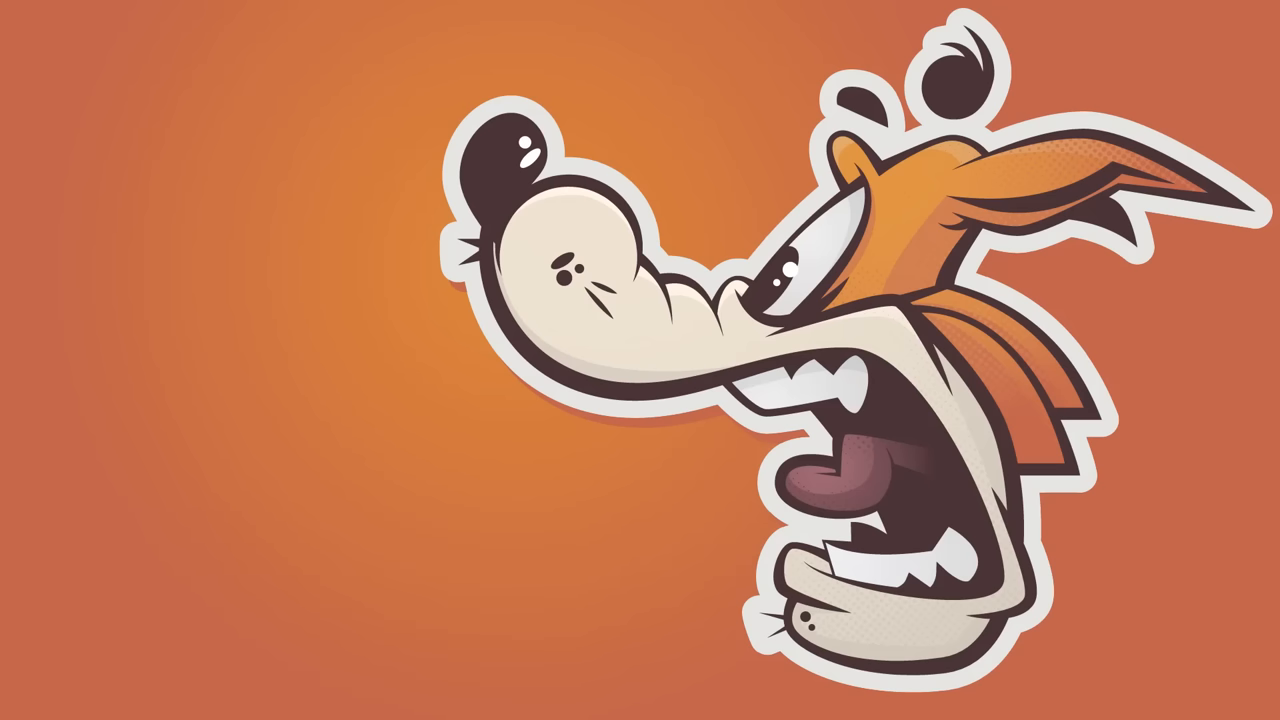
Step: Turn off Spacing Guides in the Smart Guides preferences and confirm with OK
{"action": "left_click", "coordinate": [492, 52]}
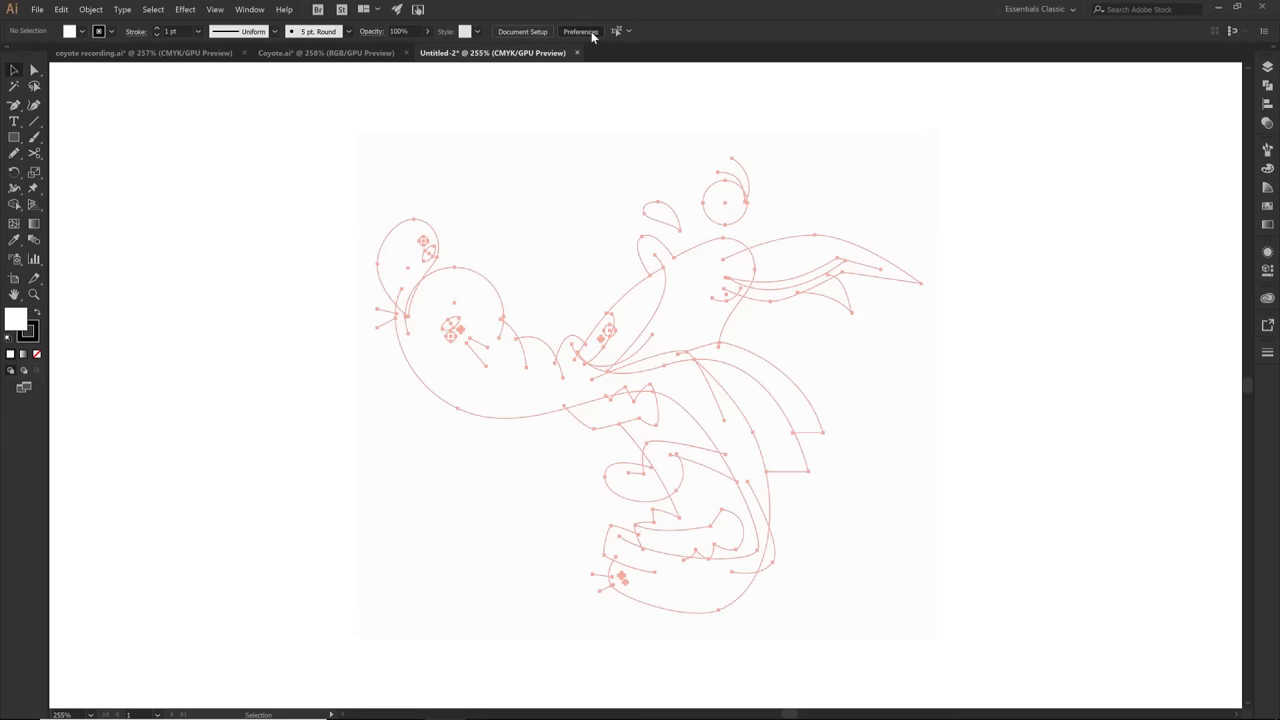
{"action": "left_click", "coordinate": [580, 32]}
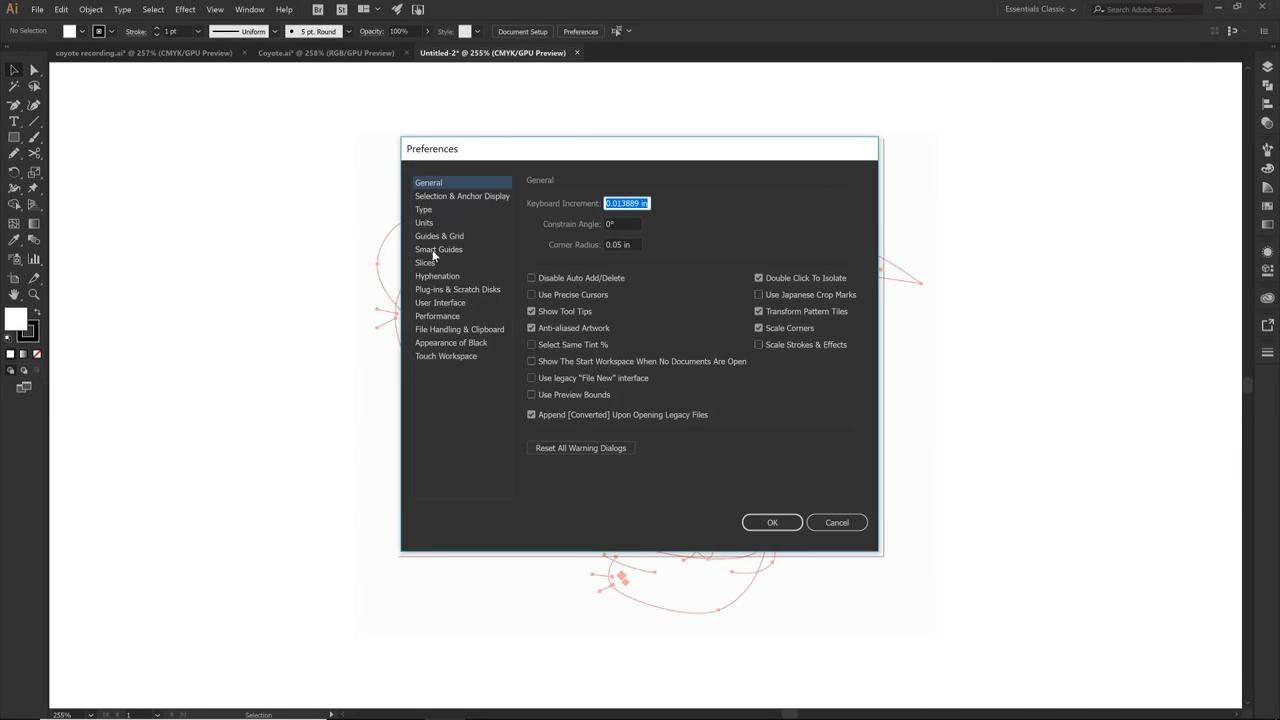
{"action": "left_click", "coordinate": [438, 248]}
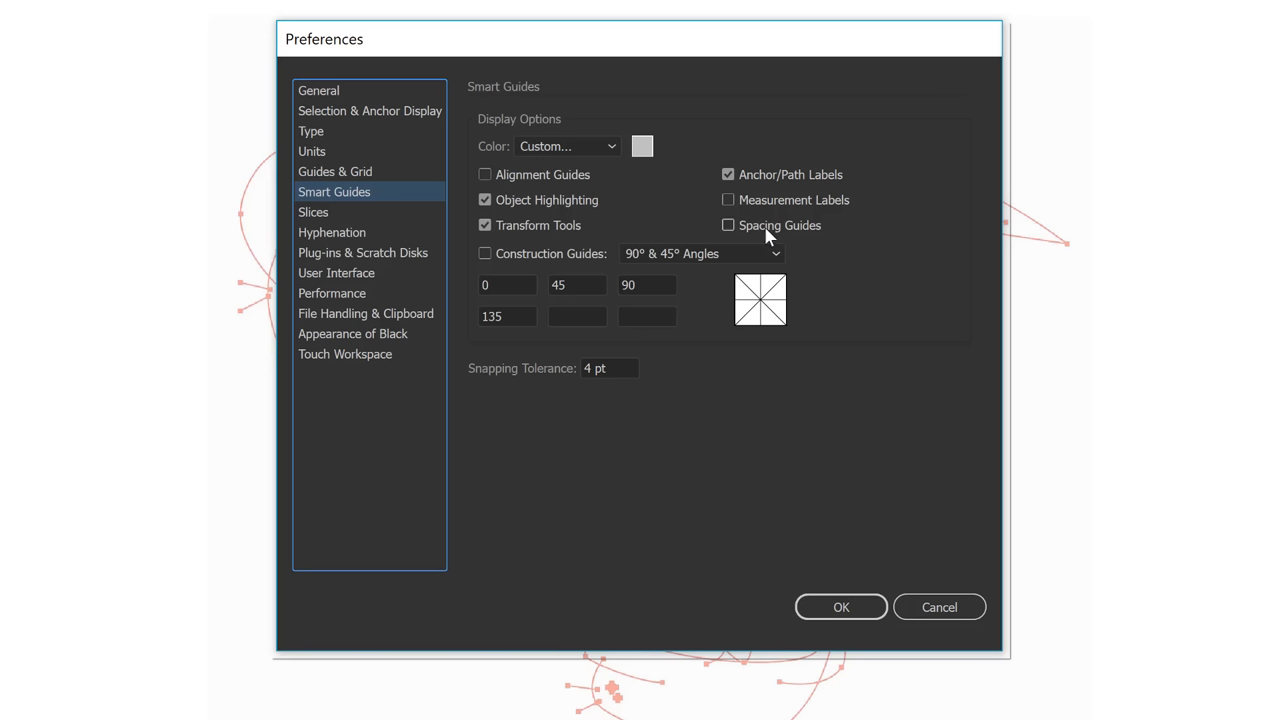
{"action": "mouse_move", "coordinate": [750, 232]}
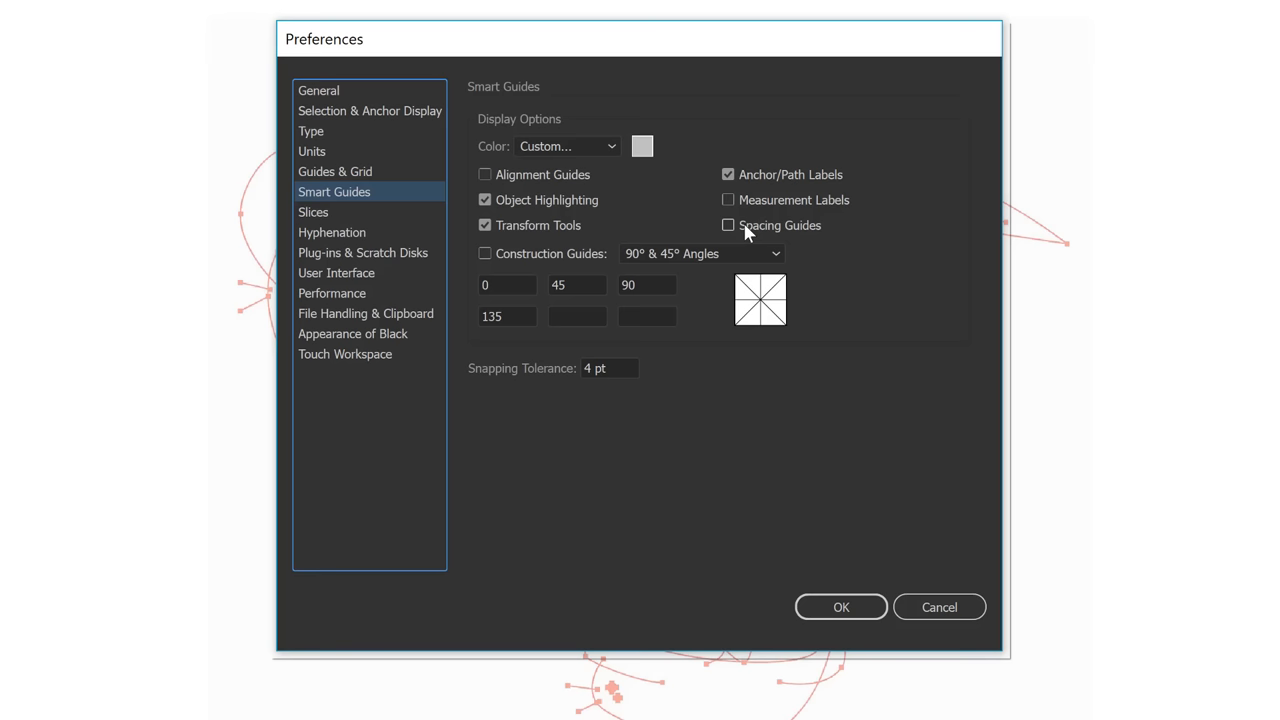
{"action": "mouse_move", "coordinate": [744, 222]}
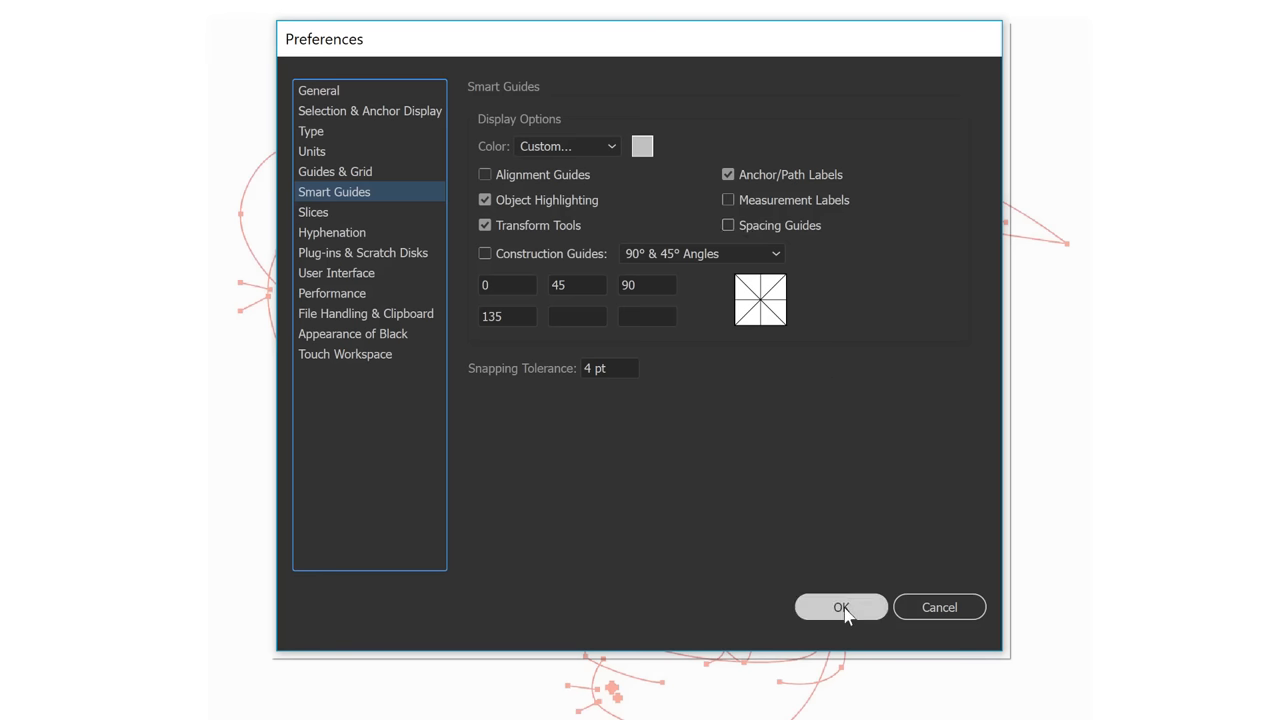
{"action": "left_click", "coordinate": [842, 608]}
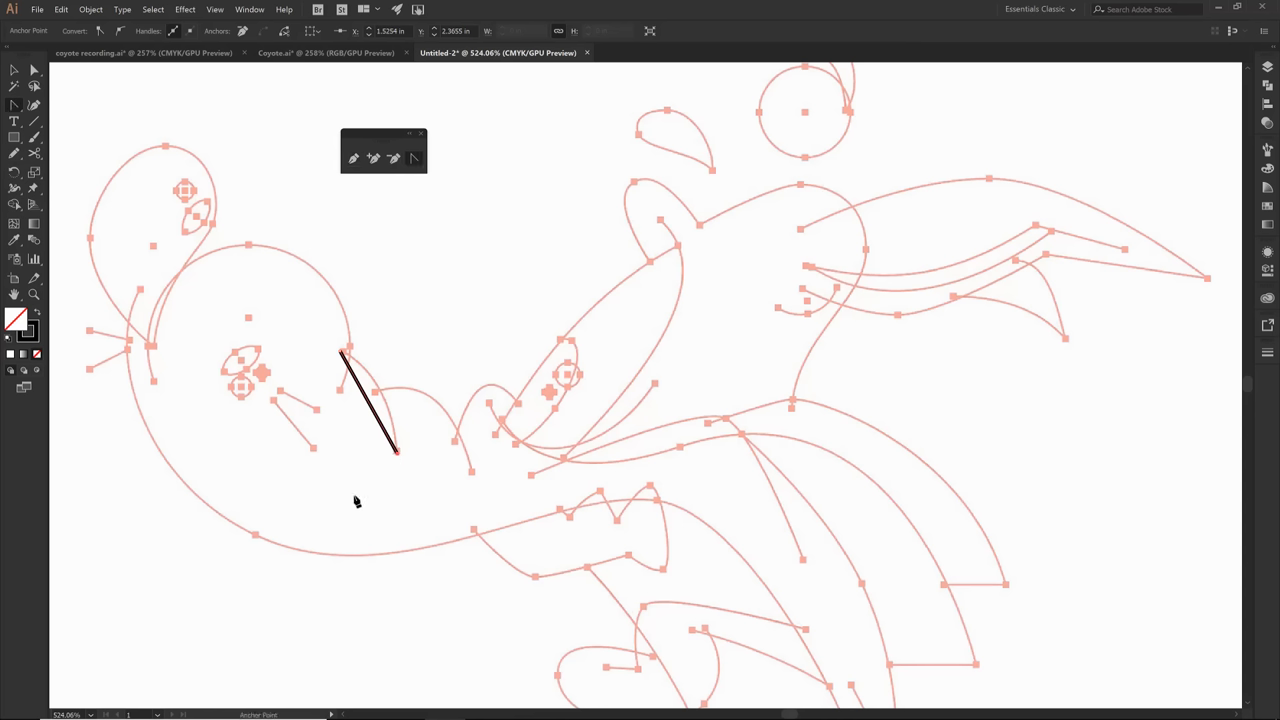
{"action": "mouse_move", "coordinate": [388, 504]}
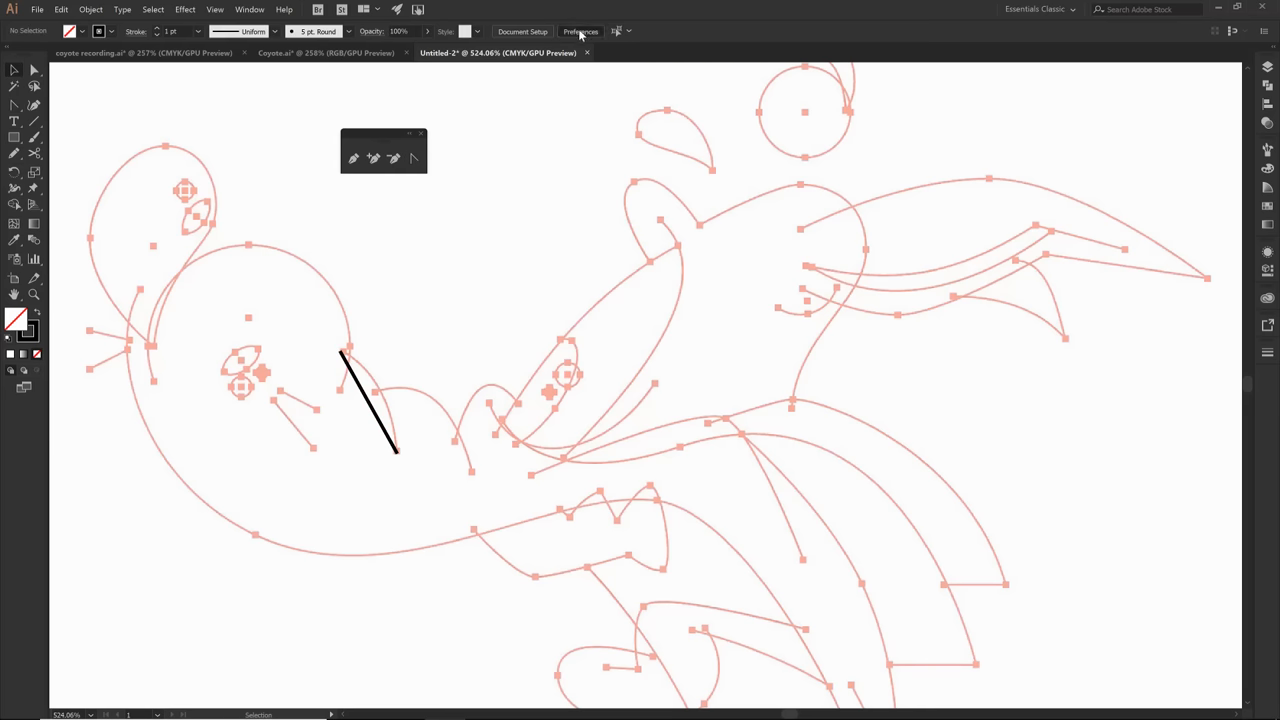
Step: Change the anchor display options under Selection & Anchor Display preferences and confirm
{"action": "left_click", "coordinate": [580, 32]}
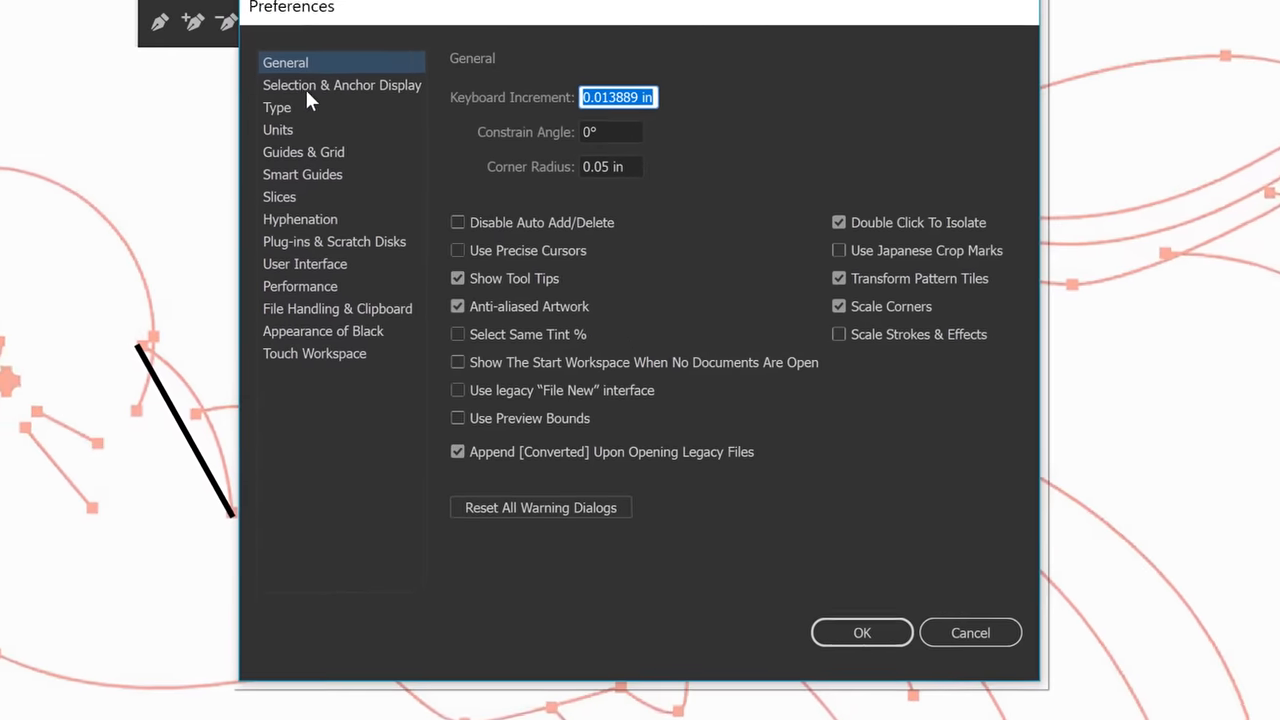
{"action": "left_click", "coordinate": [342, 84]}
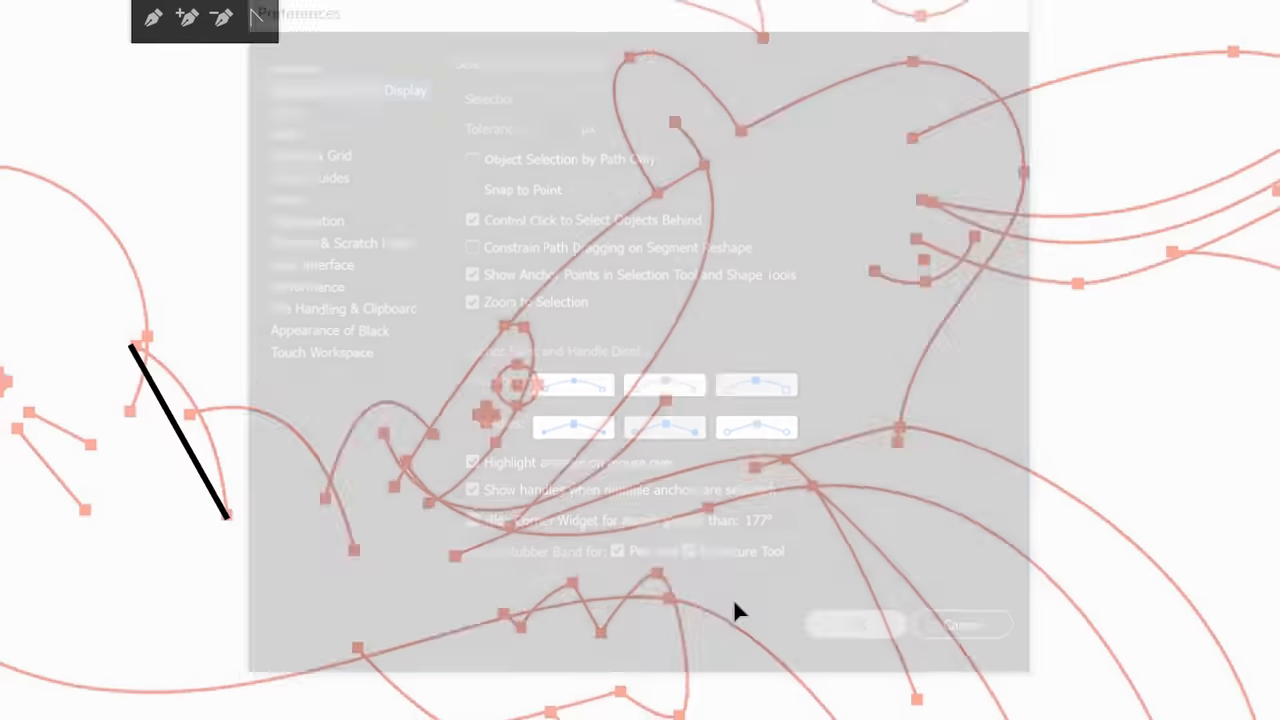
{"action": "left_click", "coordinate": [856, 628]}
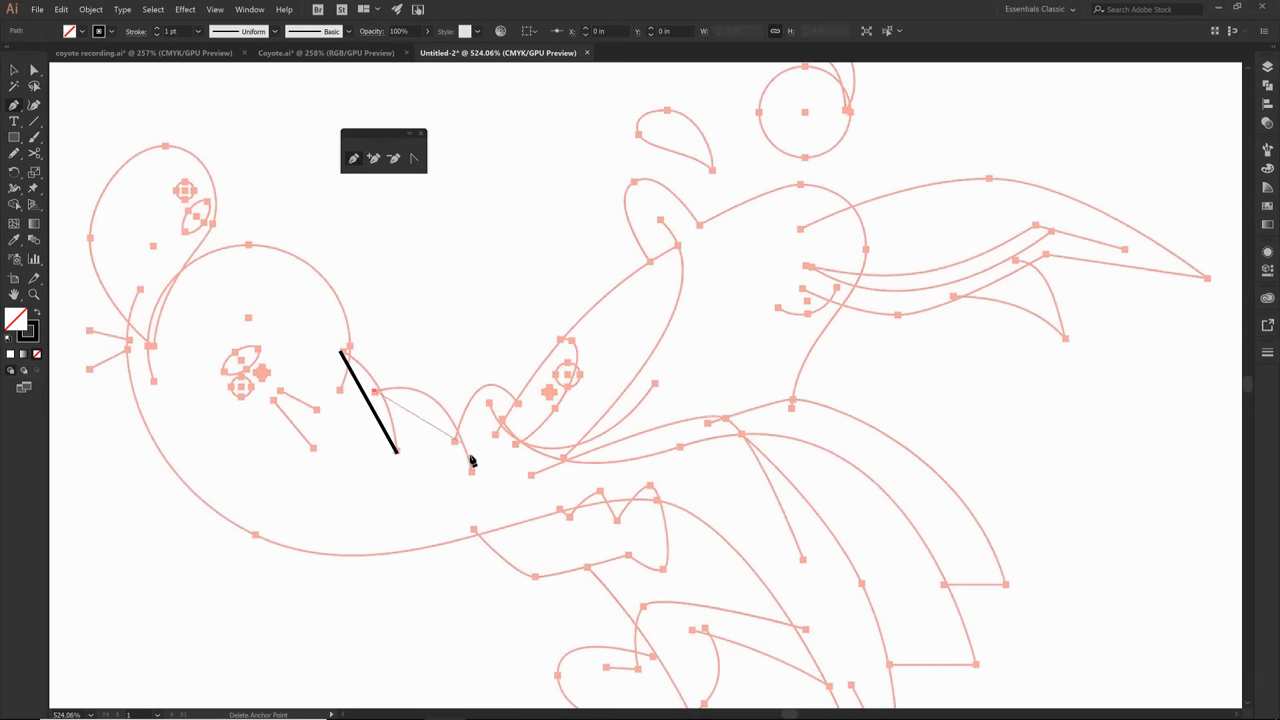
Step: Add the next zigzag corner on the snout and a curved arc near the eye, then browse the drawing tool groups
{"action": "left_click", "coordinate": [476, 468]}
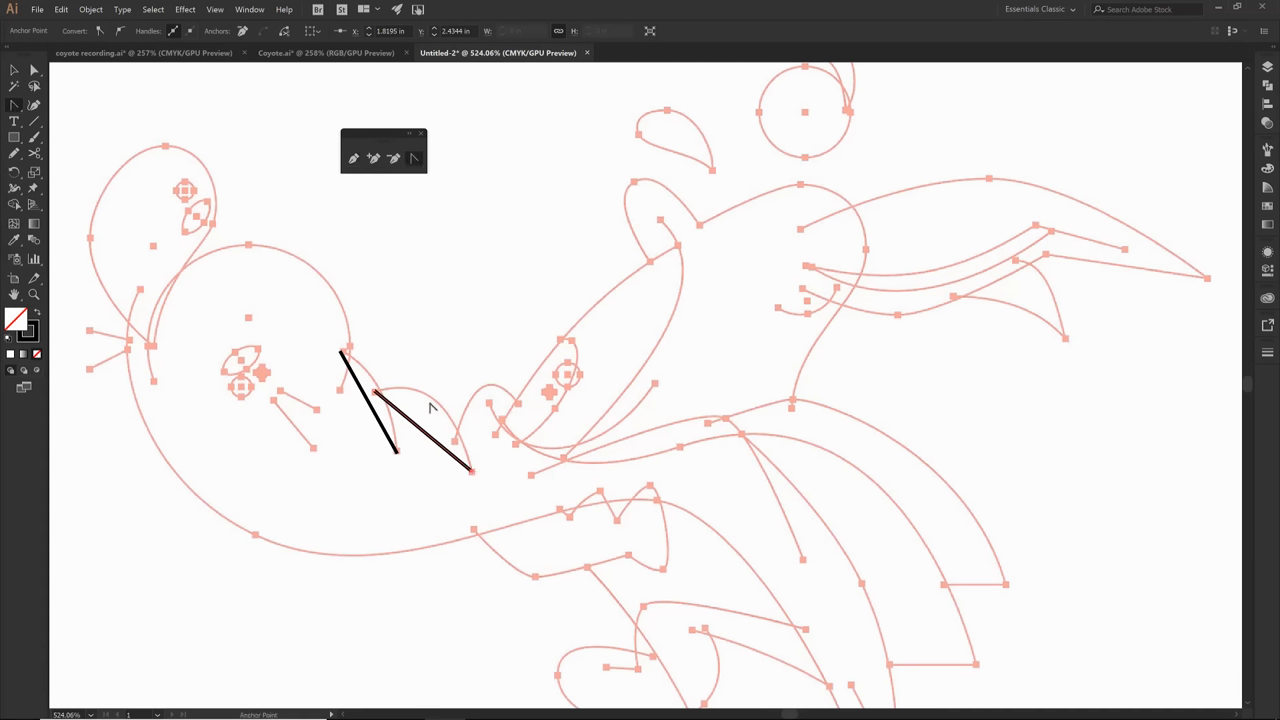
{"action": "mouse_move", "coordinate": [414, 158]}
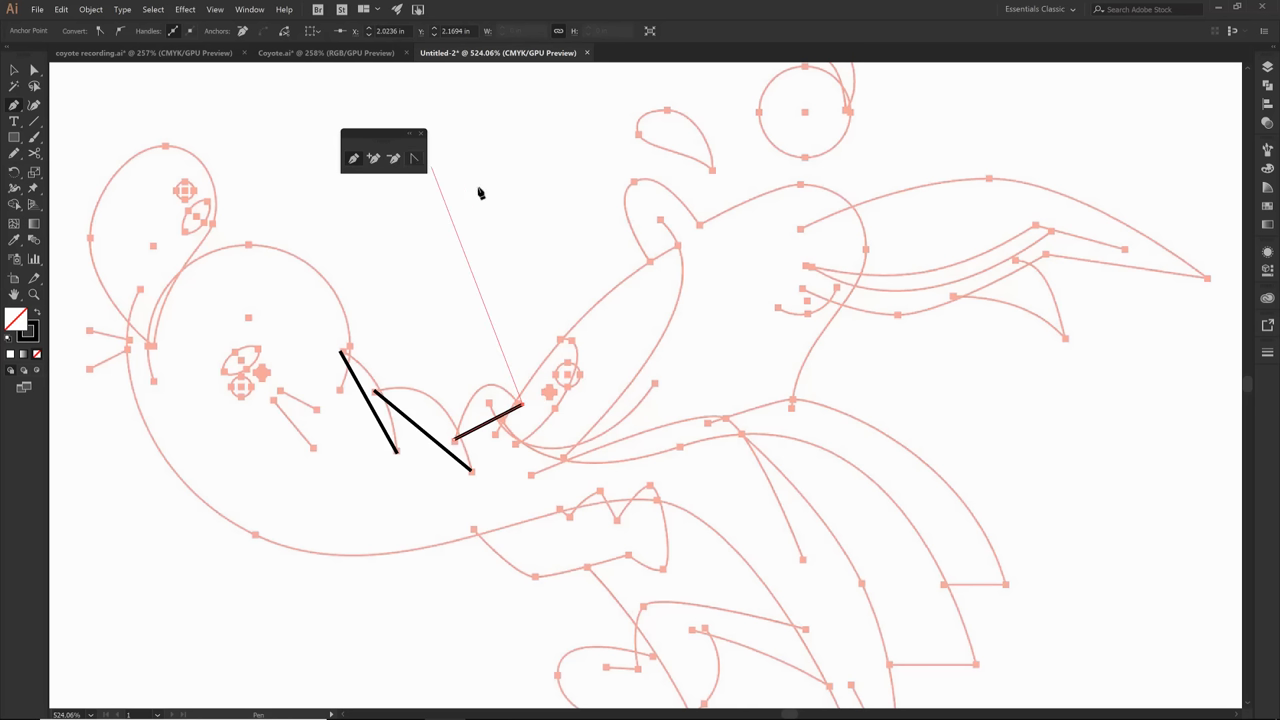
{"action": "mouse_move", "coordinate": [416, 166]}
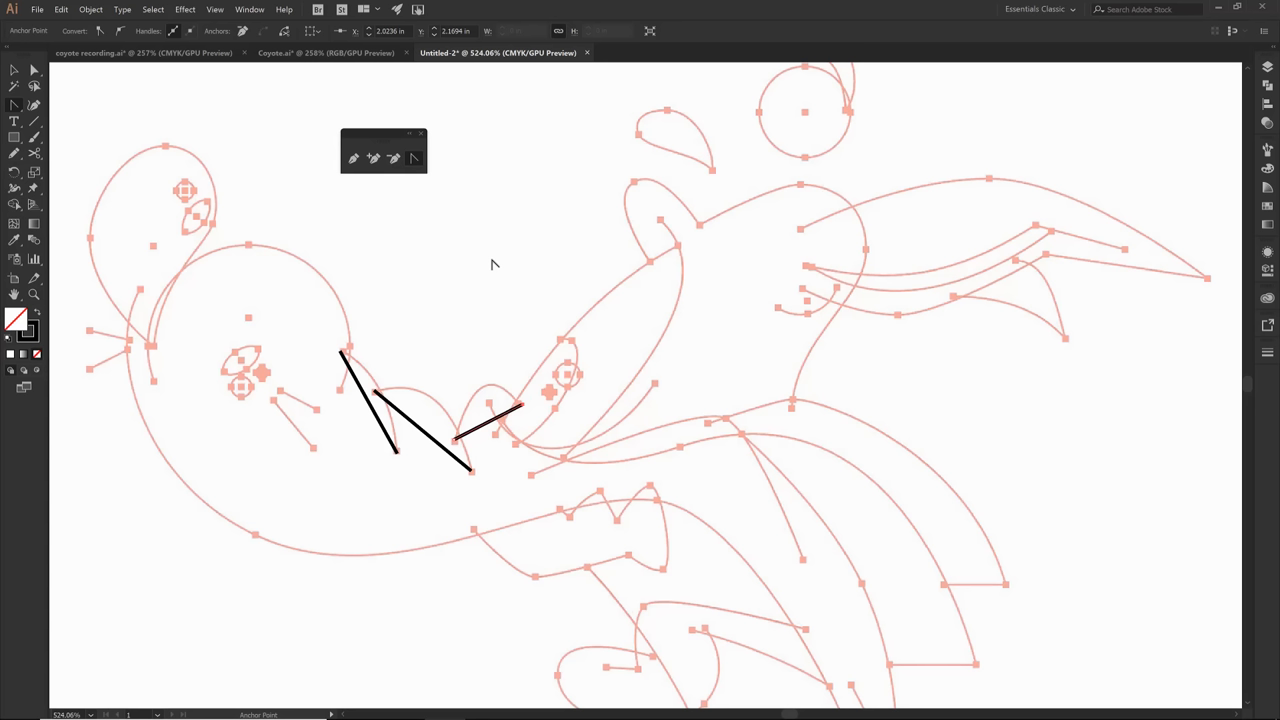
{"action": "mouse_move", "coordinate": [472, 336]}
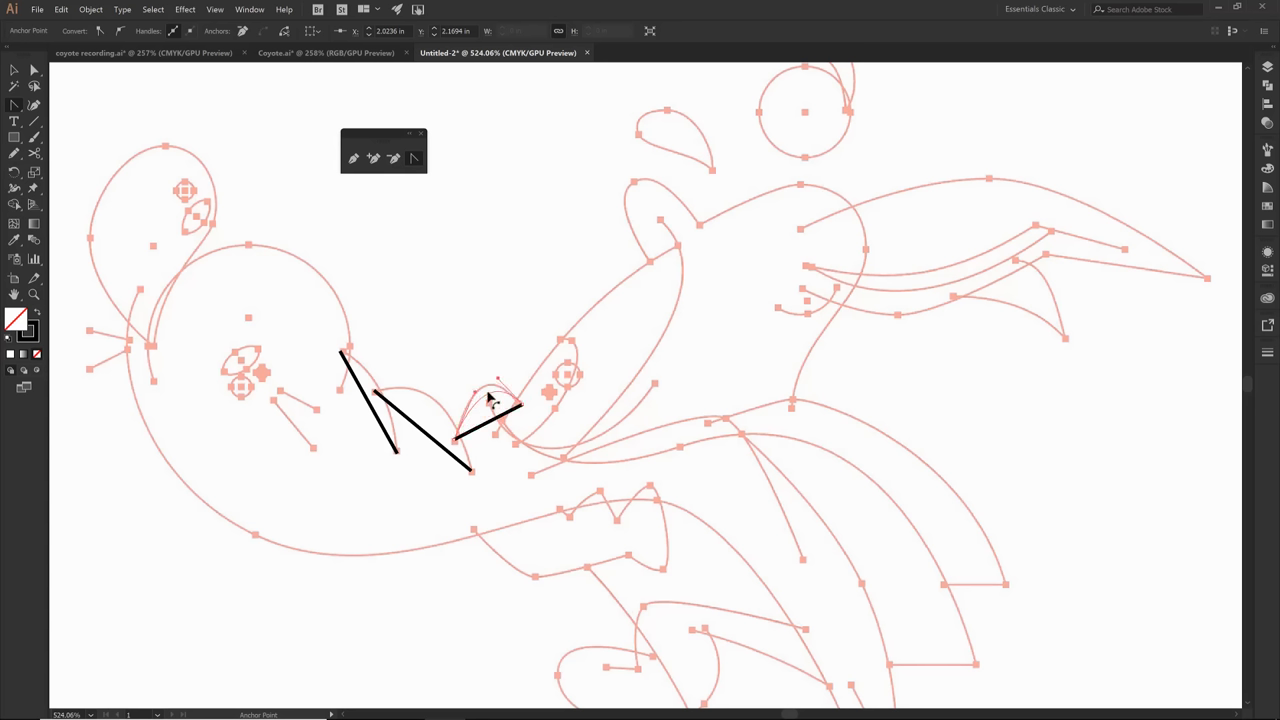
{"action": "left_click_drag", "start_coordinate": [500, 380], "coordinate": [484, 404]}
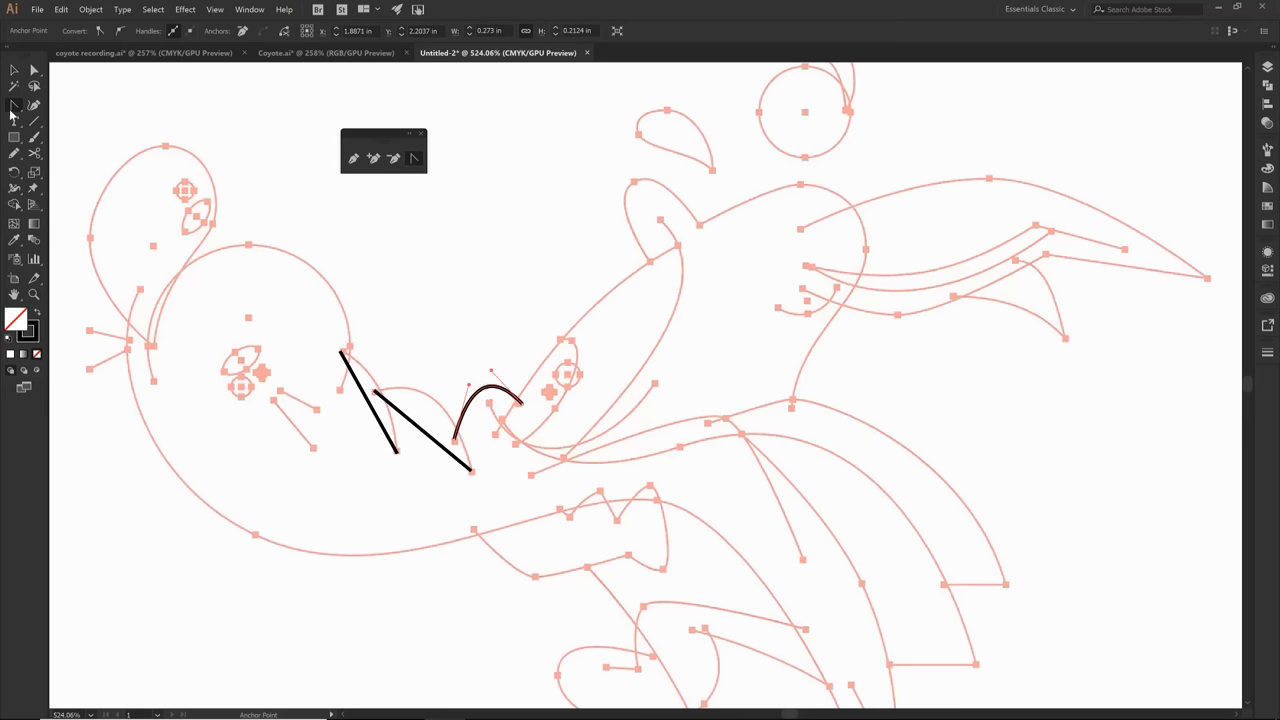
{"action": "mouse_move", "coordinate": [14, 108]}
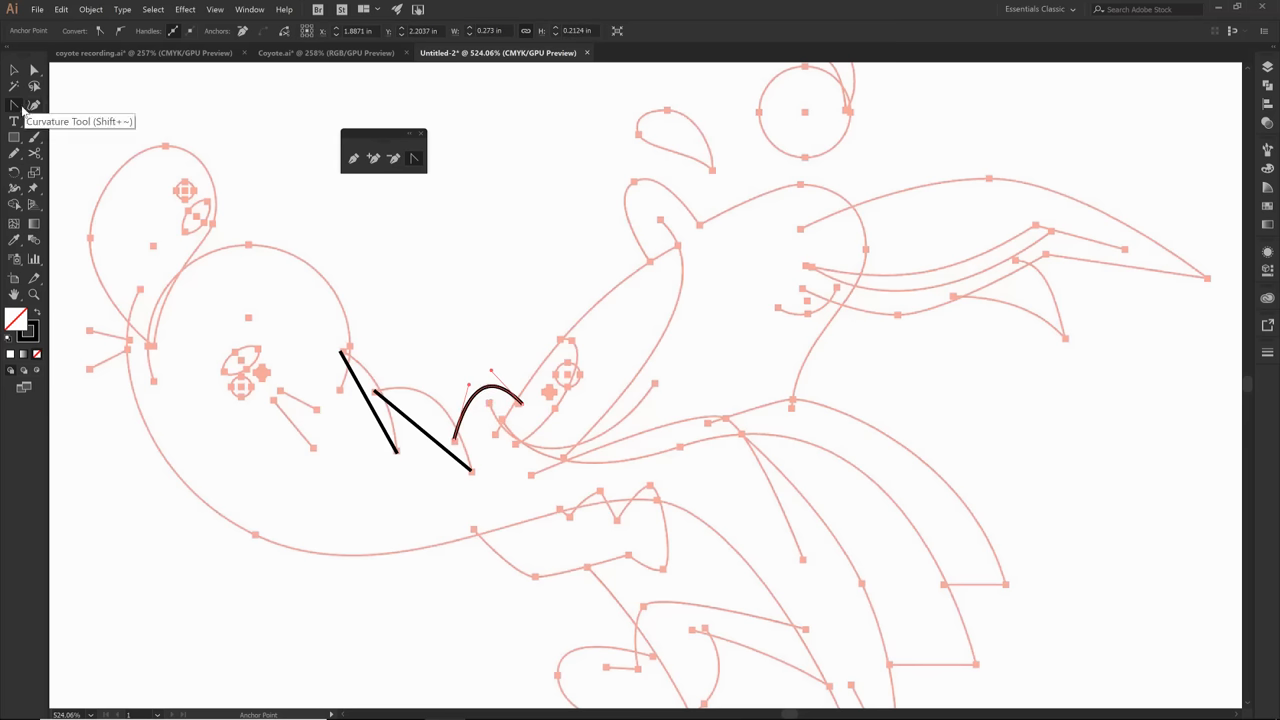
{"action": "left_click", "coordinate": [14, 100]}
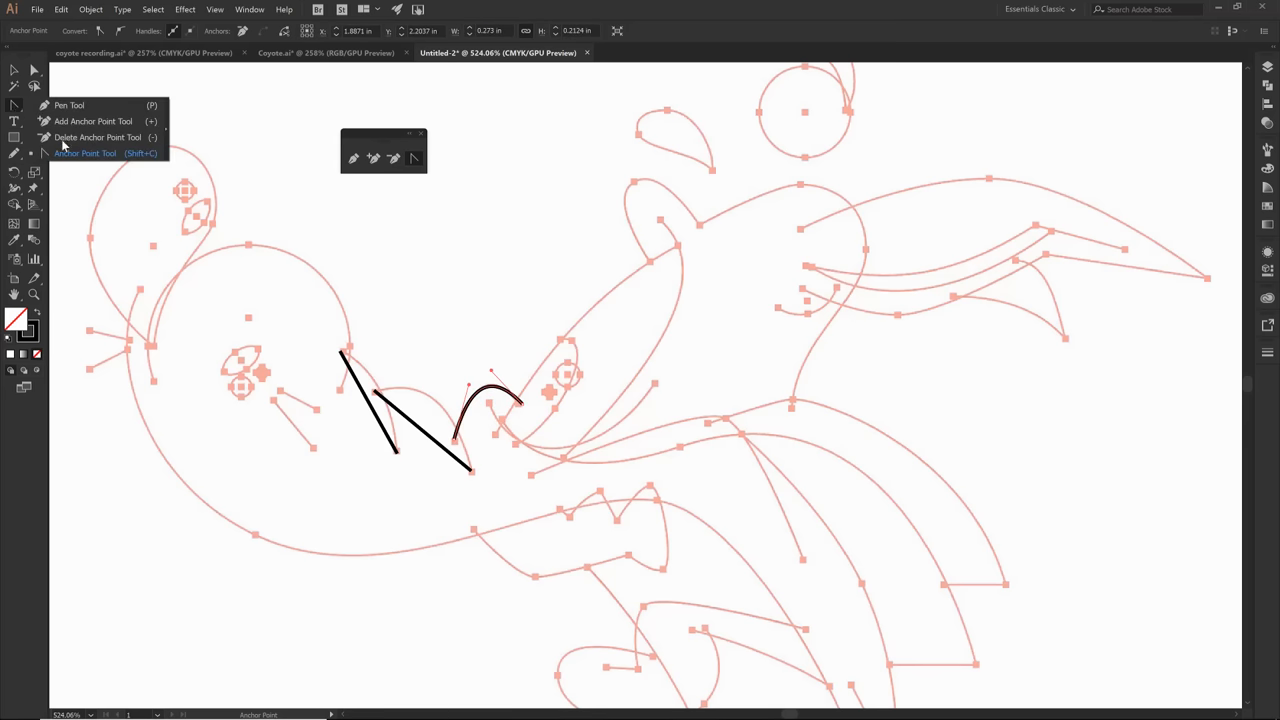
{"action": "left_click", "coordinate": [14, 136]}
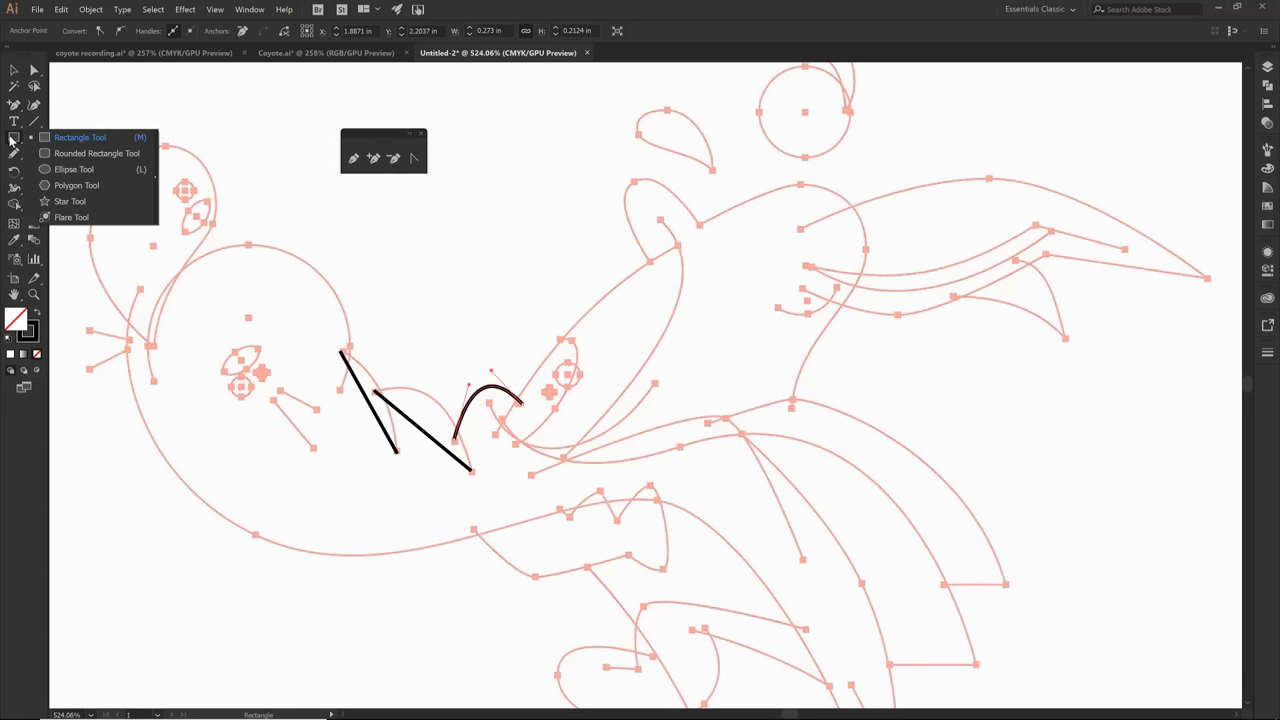
{"action": "mouse_move", "coordinate": [72, 184]}
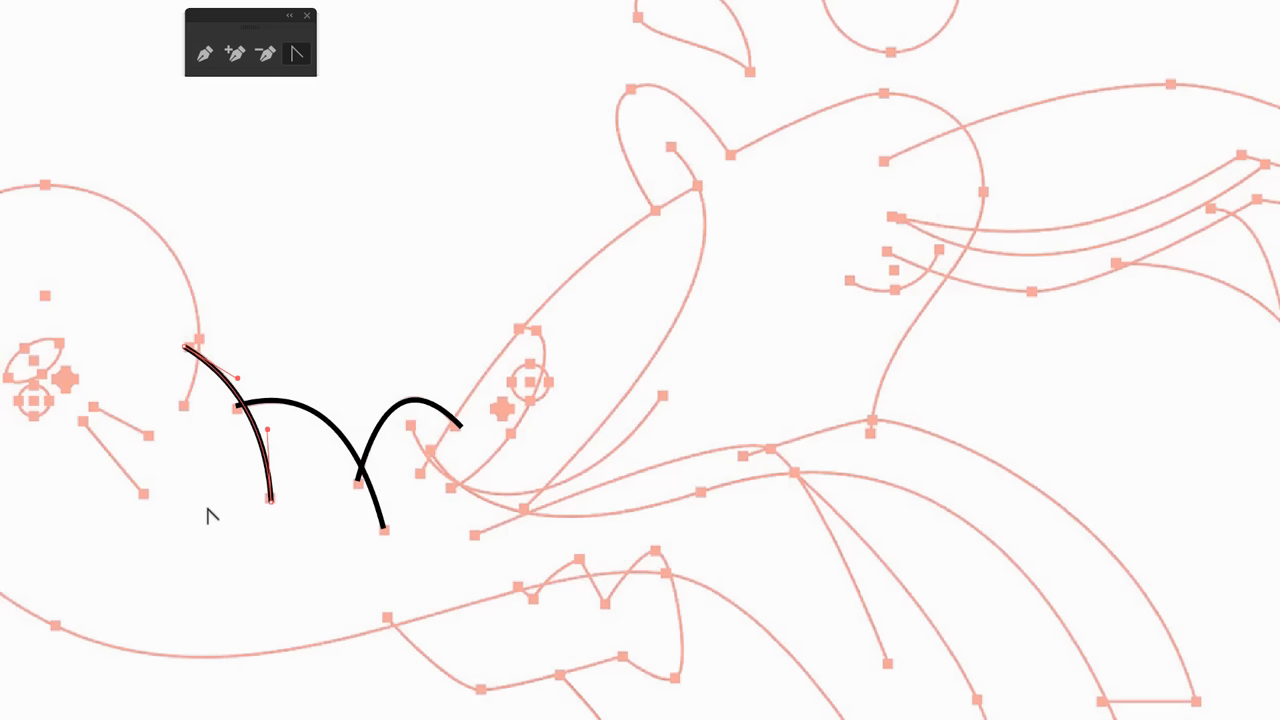
{"action": "mouse_move", "coordinate": [208, 518]}
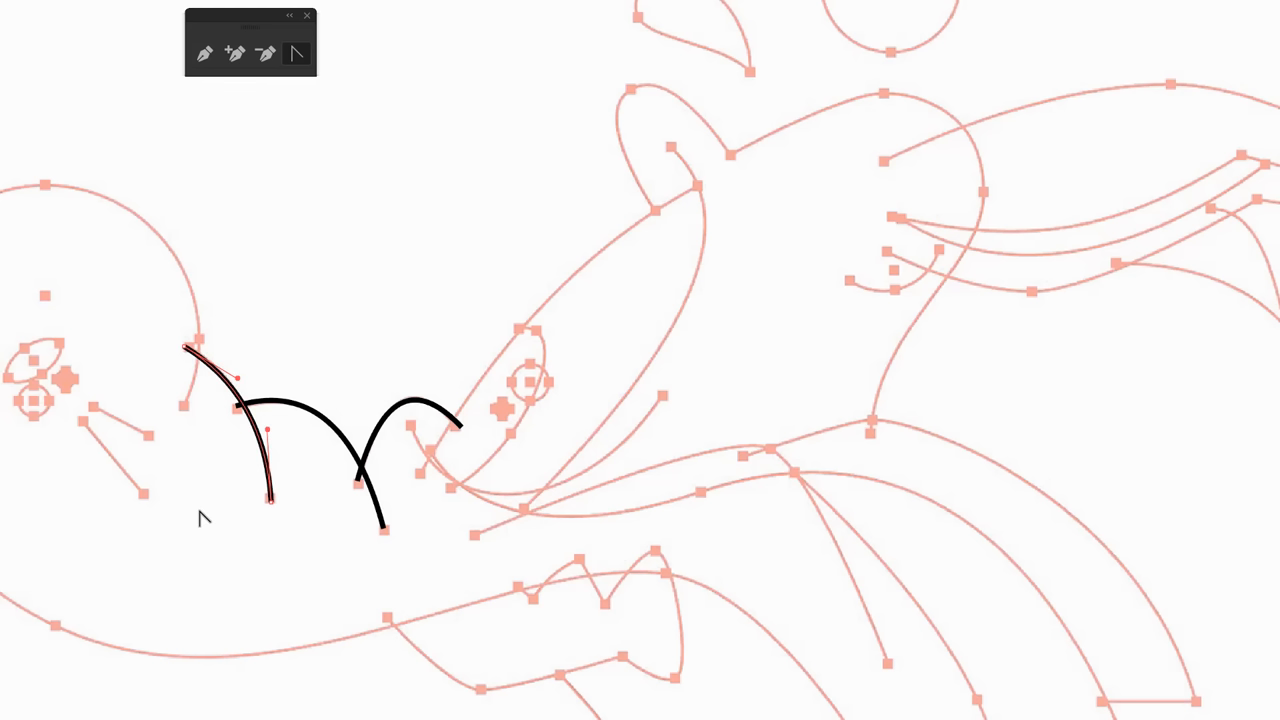
{"action": "mouse_move", "coordinate": [400, 488]}
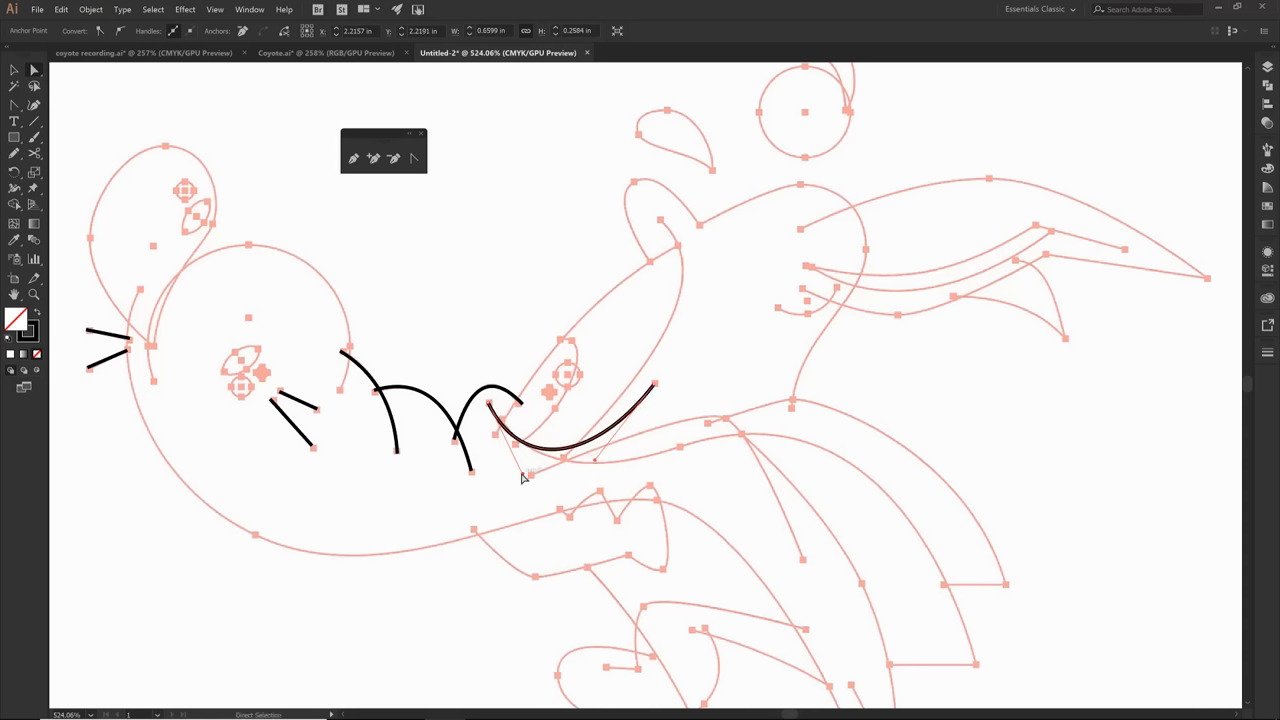
{"action": "mouse_move", "coordinate": [640, 534]}
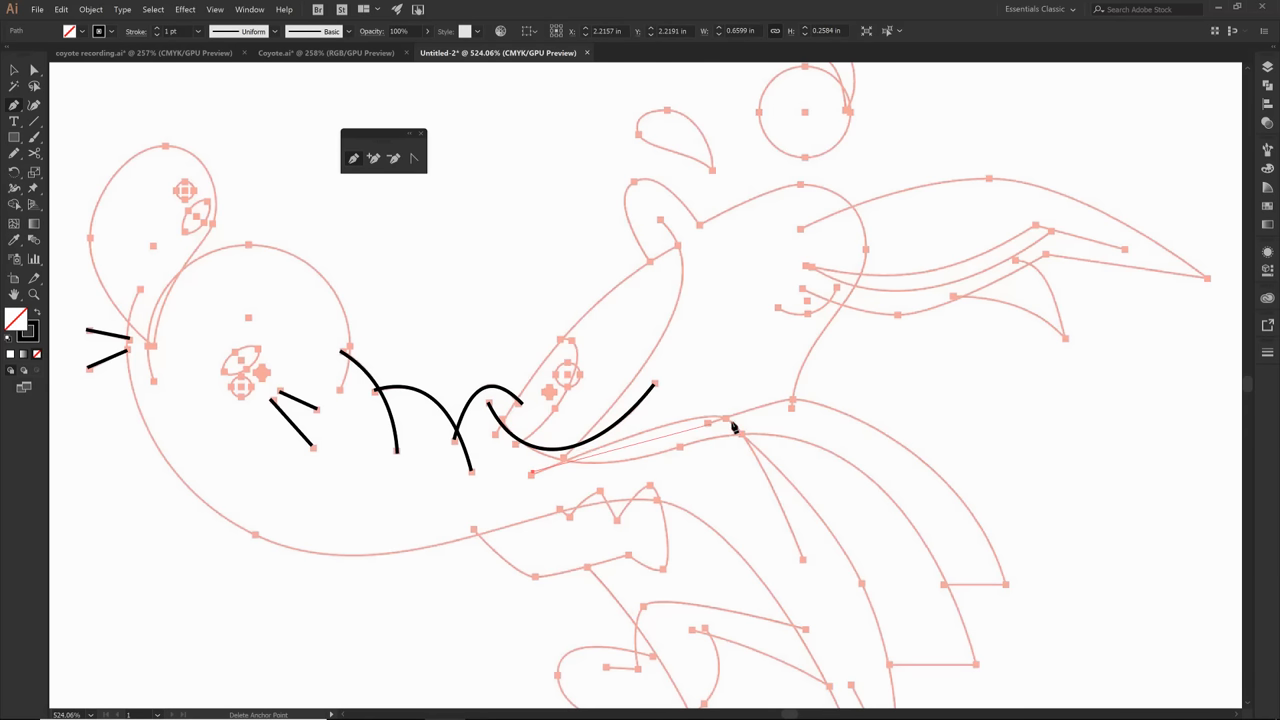
Step: Draw the jaw line along the upper lip down to the mouth corner toward the neck
{"action": "left_click_drag", "start_coordinate": [730, 424], "coordinate": [804, 564]}
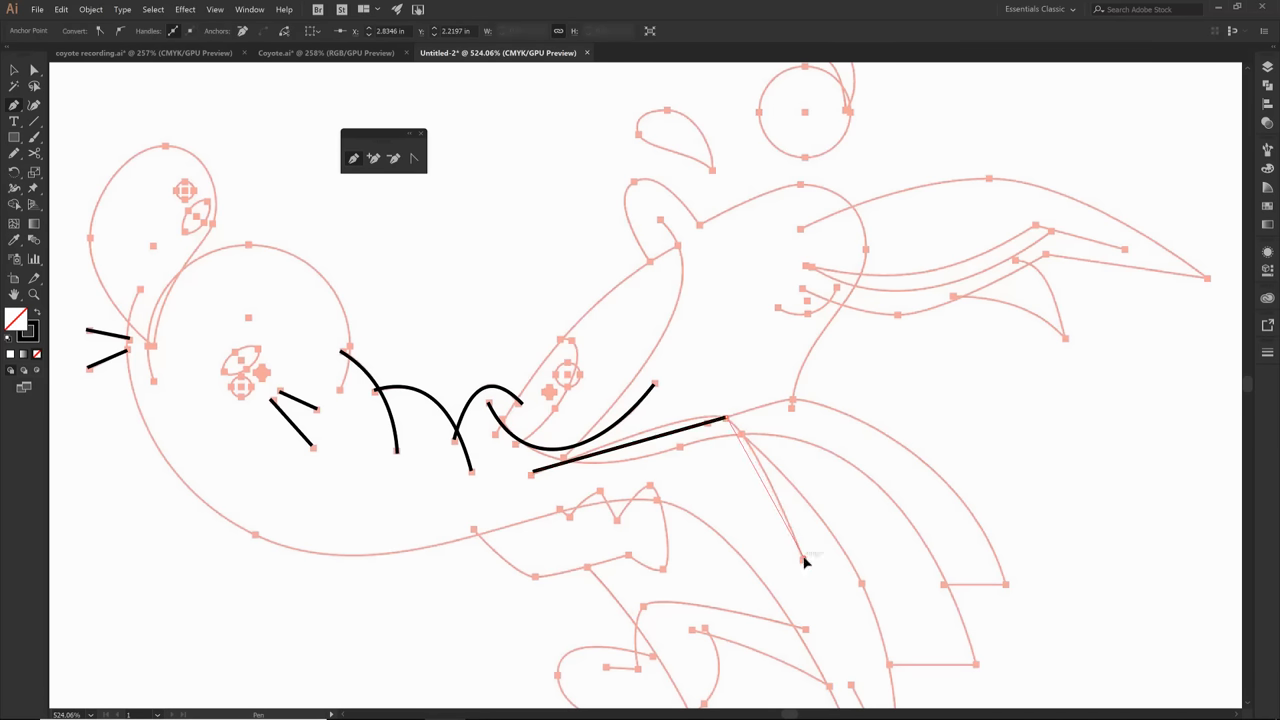
{"action": "left_click", "coordinate": [804, 564]}
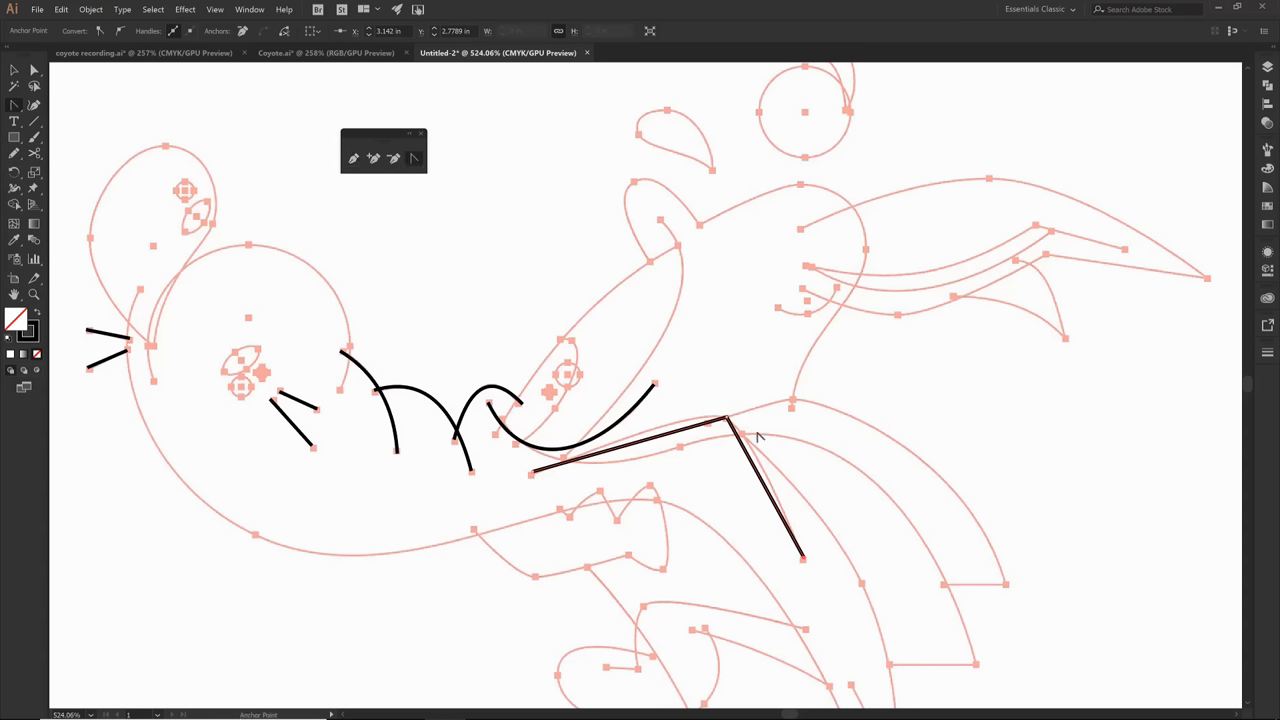
{"action": "mouse_move", "coordinate": [538, 472]}
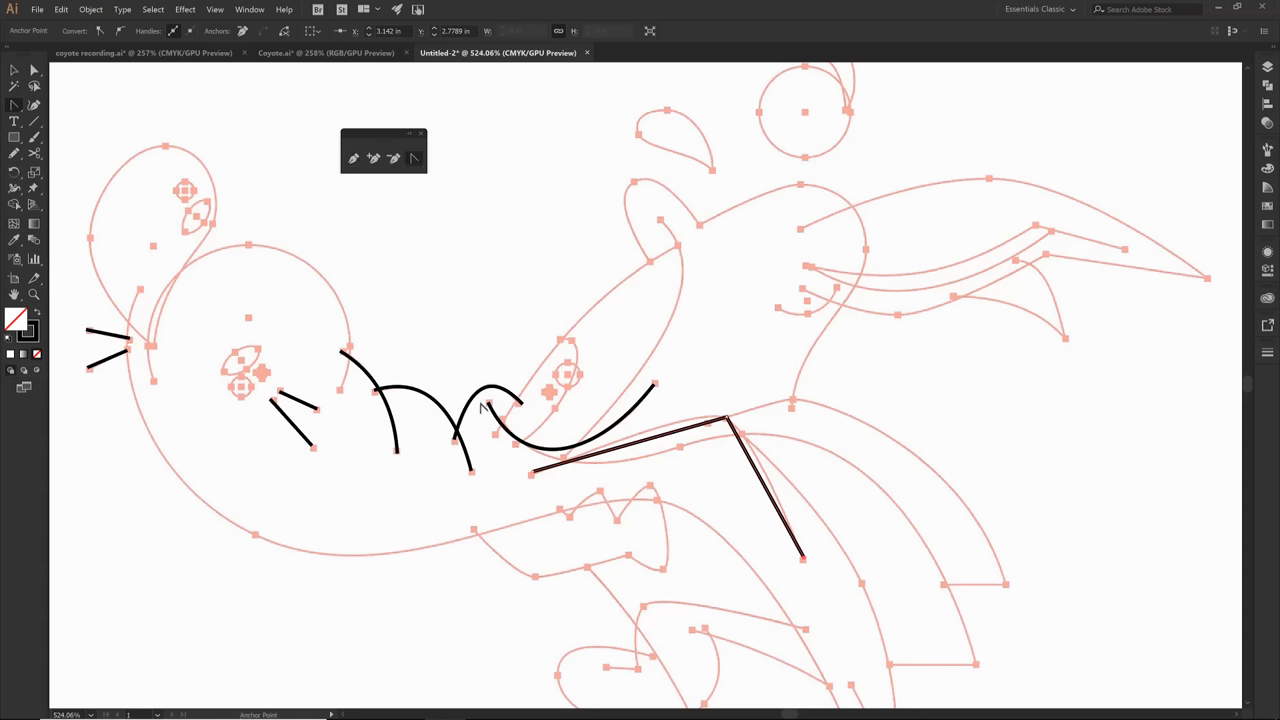
{"action": "mouse_move", "coordinate": [696, 456]}
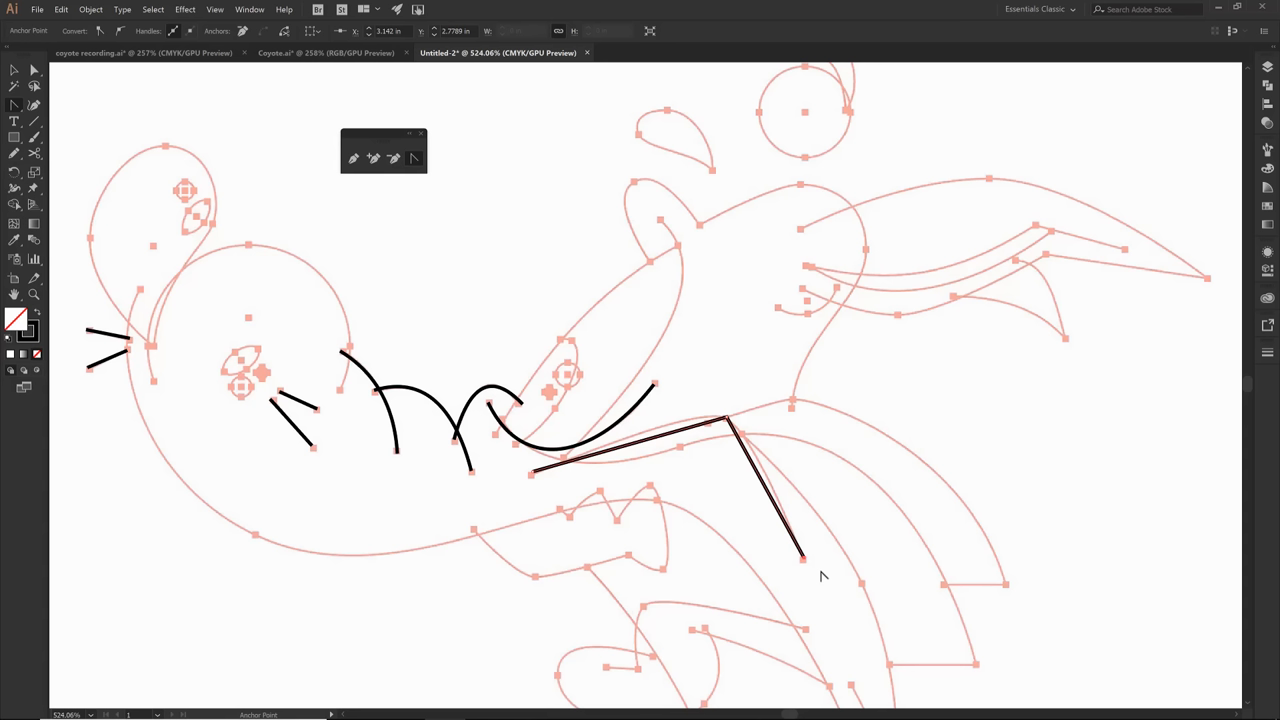
{"action": "mouse_move", "coordinate": [812, 564]}
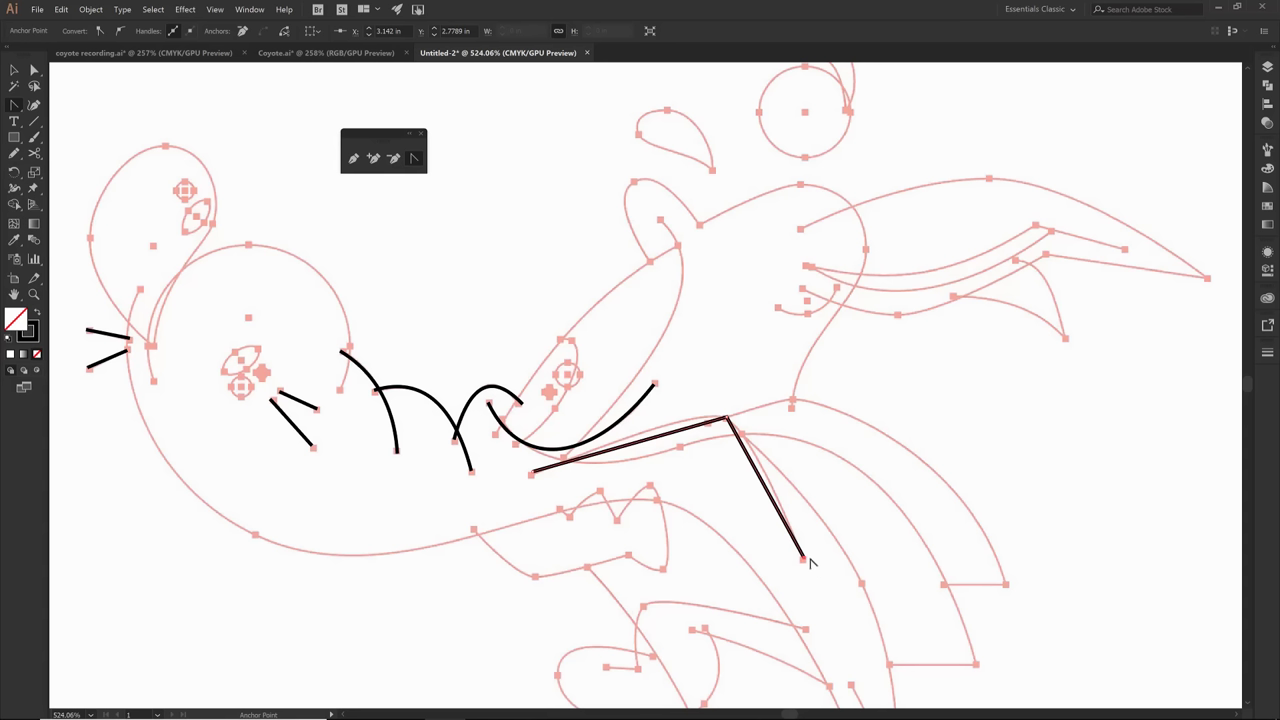
{"action": "mouse_move", "coordinate": [536, 478]}
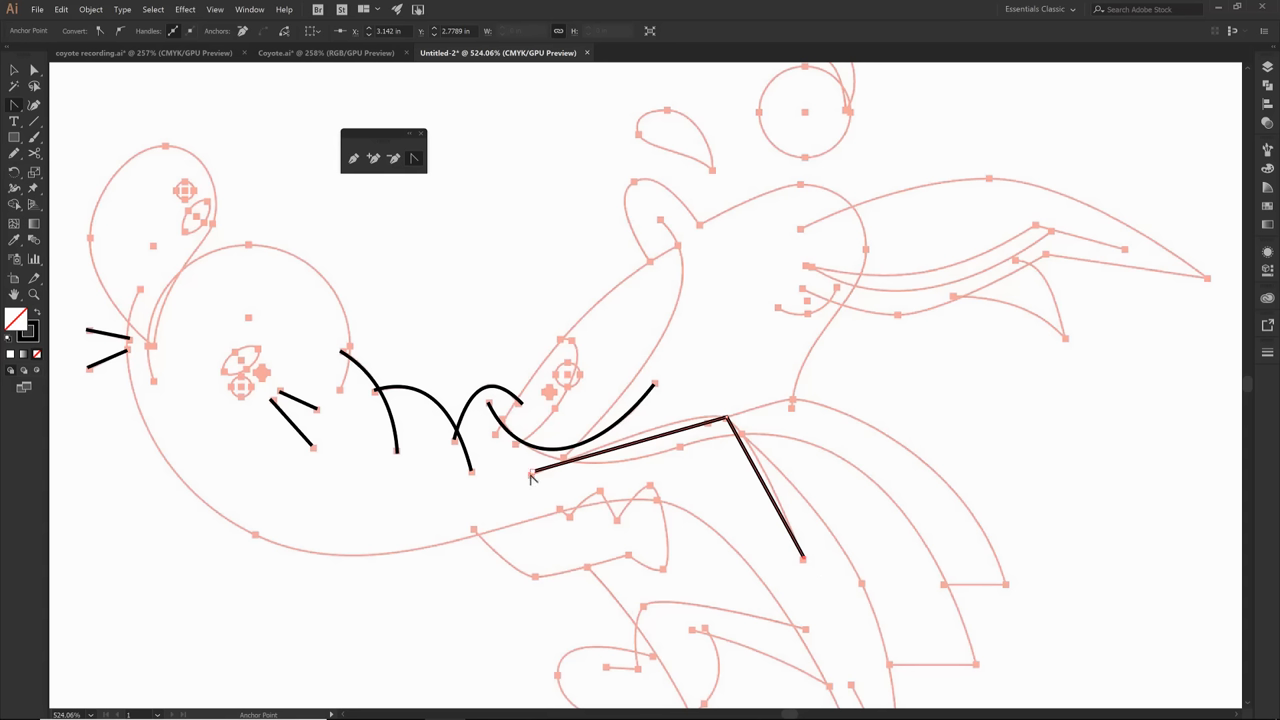
{"action": "mouse_move", "coordinate": [480, 476]}
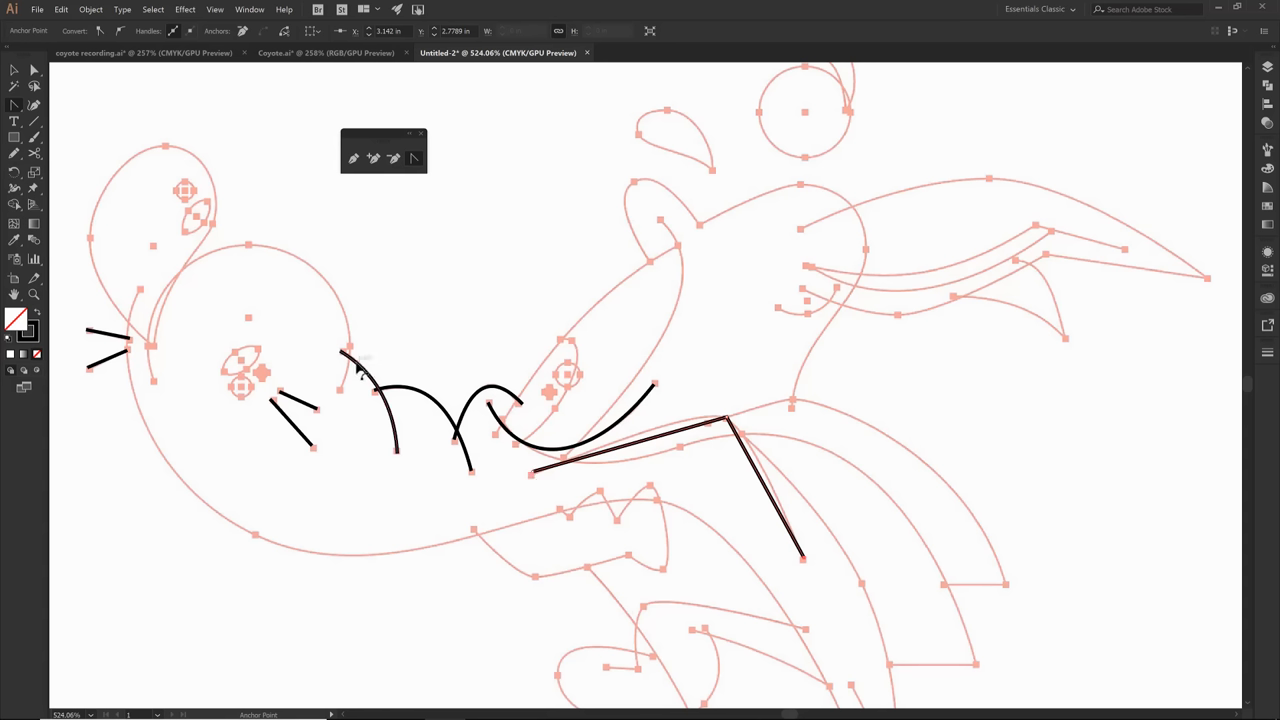
{"action": "mouse_move", "coordinate": [768, 460]}
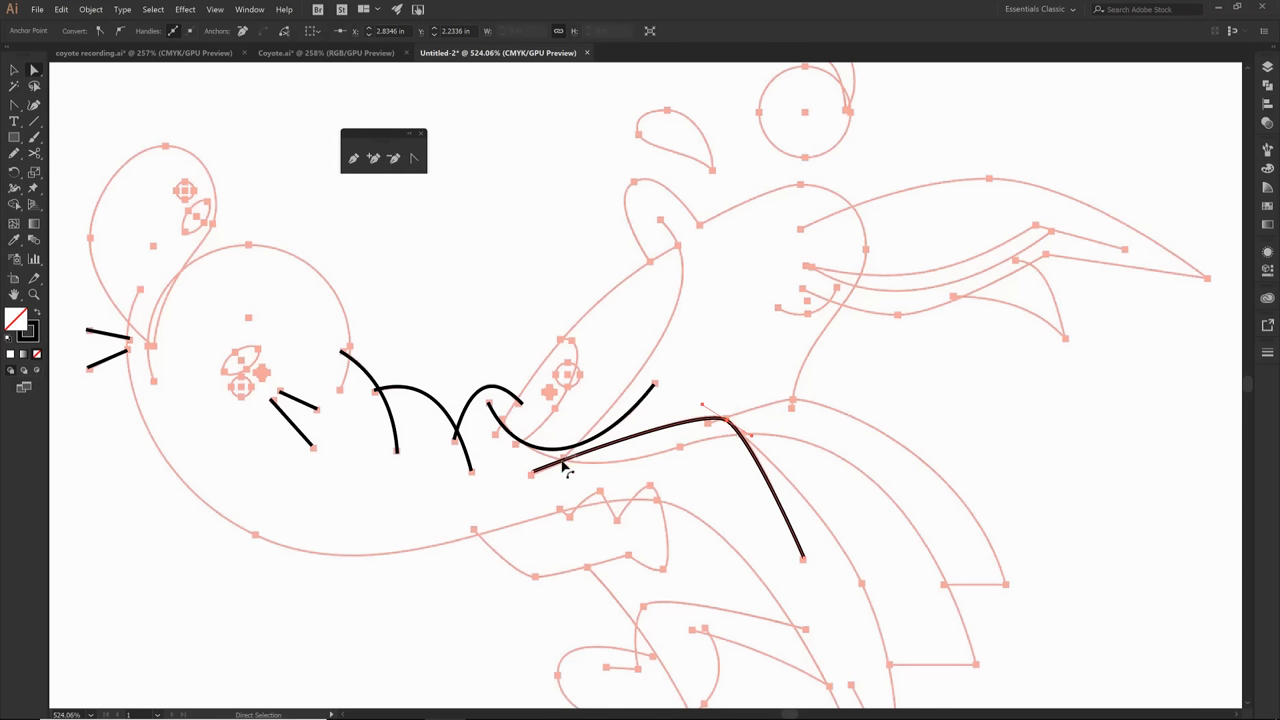
{"action": "mouse_move", "coordinate": [684, 504]}
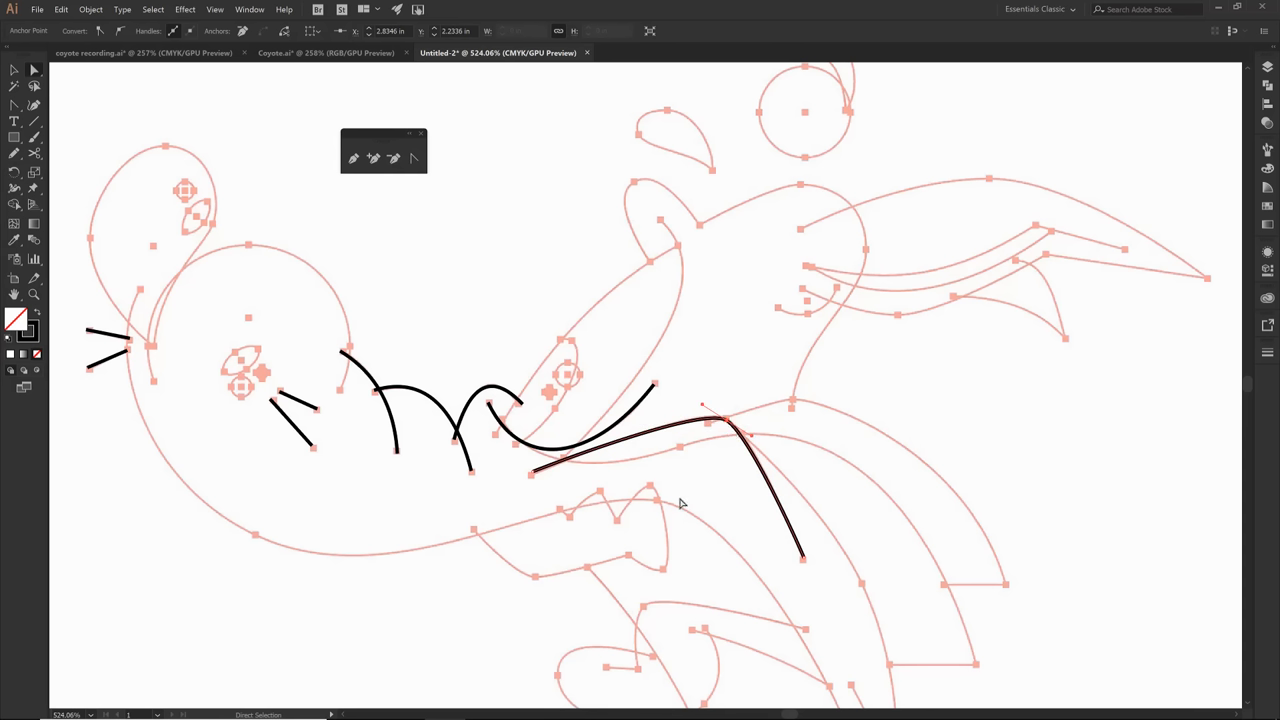
{"action": "mouse_move", "coordinate": [768, 442]}
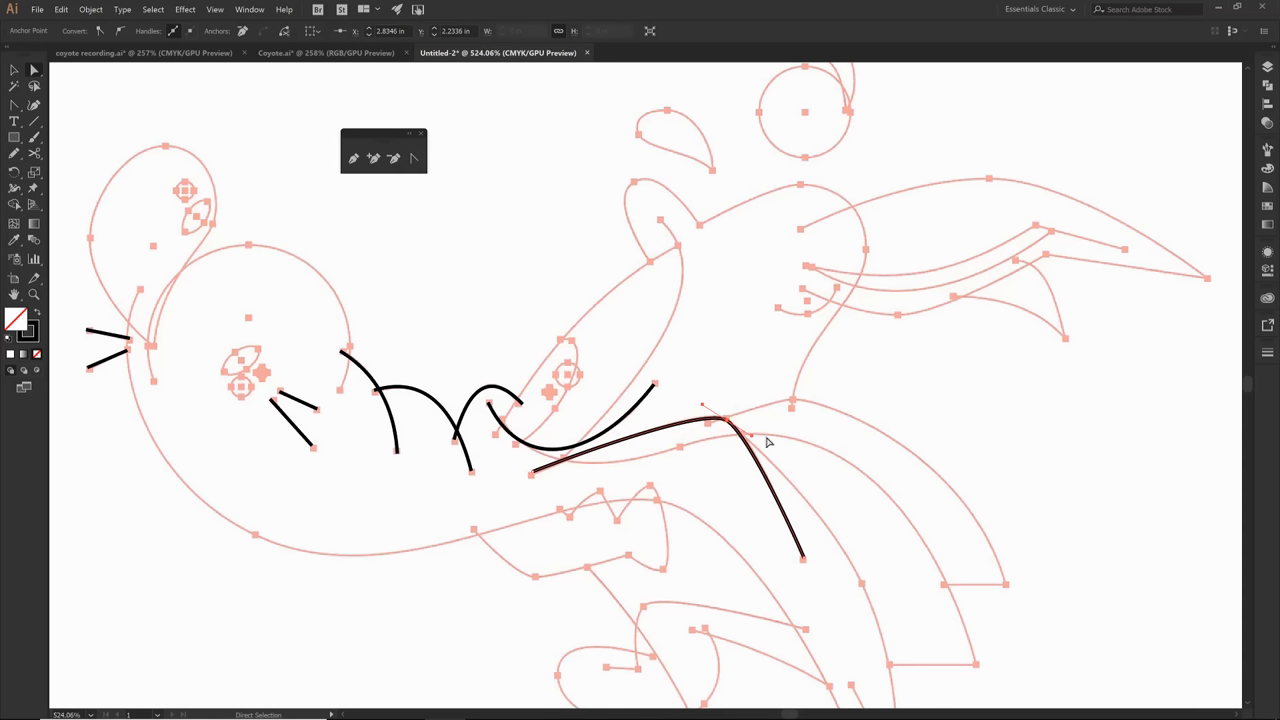
{"action": "mouse_move", "coordinate": [724, 424]}
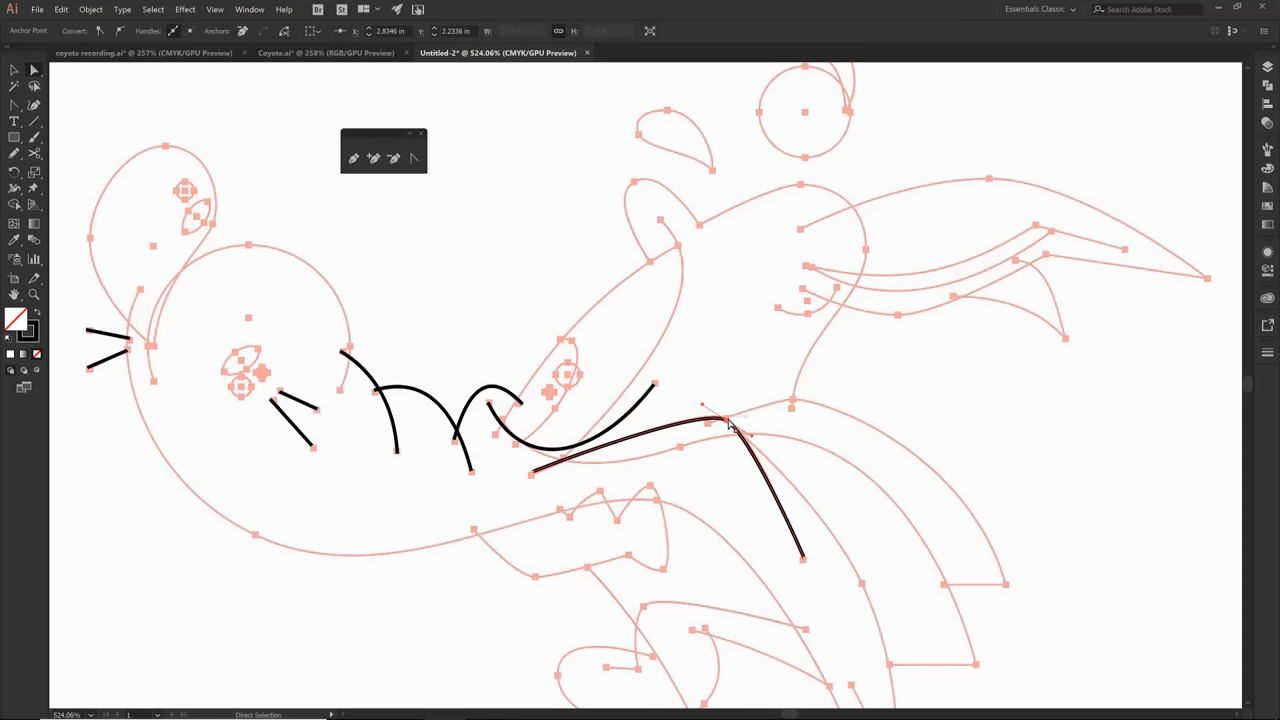
{"action": "mouse_move", "coordinate": [848, 466]}
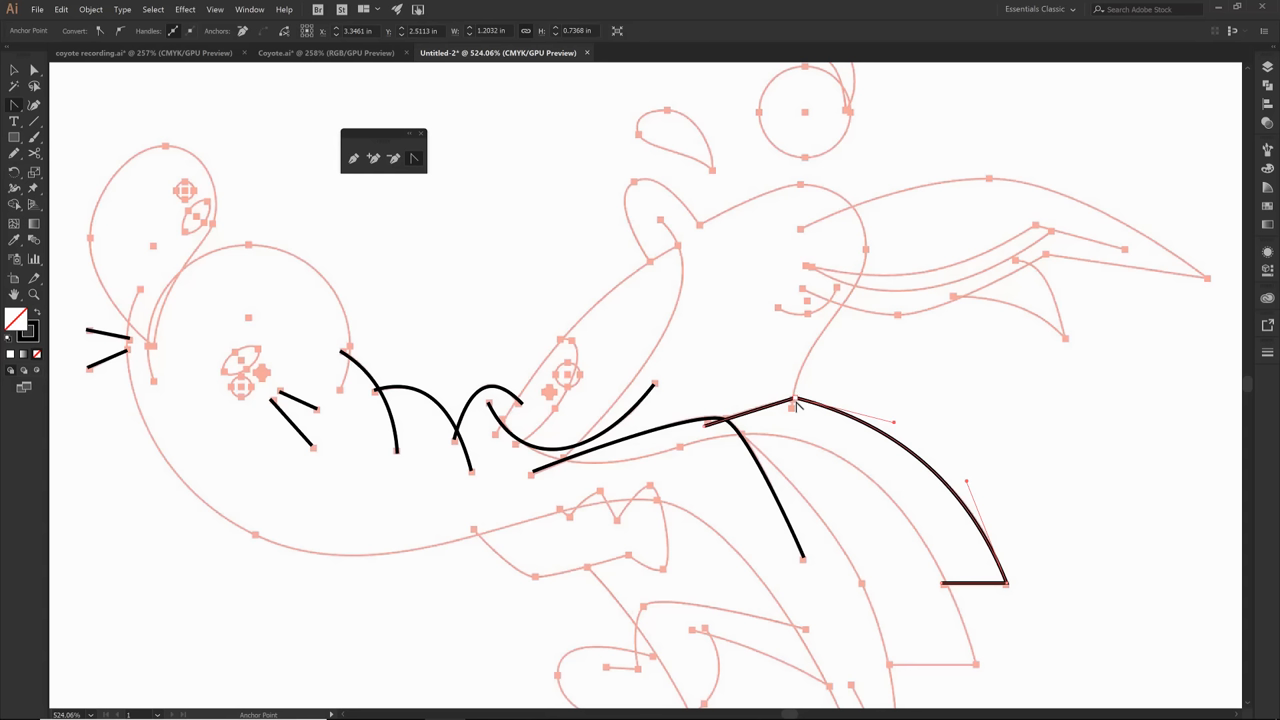
{"action": "mouse_move", "coordinate": [916, 462]}
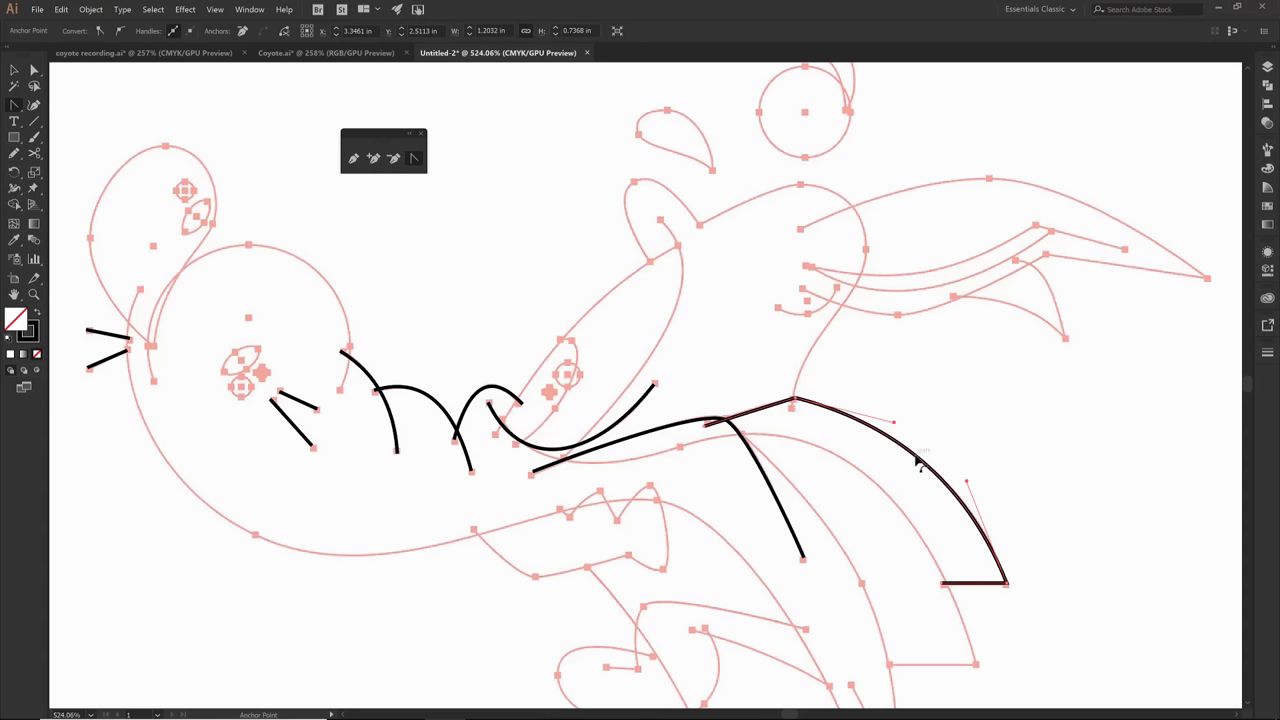
{"action": "mouse_move", "coordinate": [668, 252]}
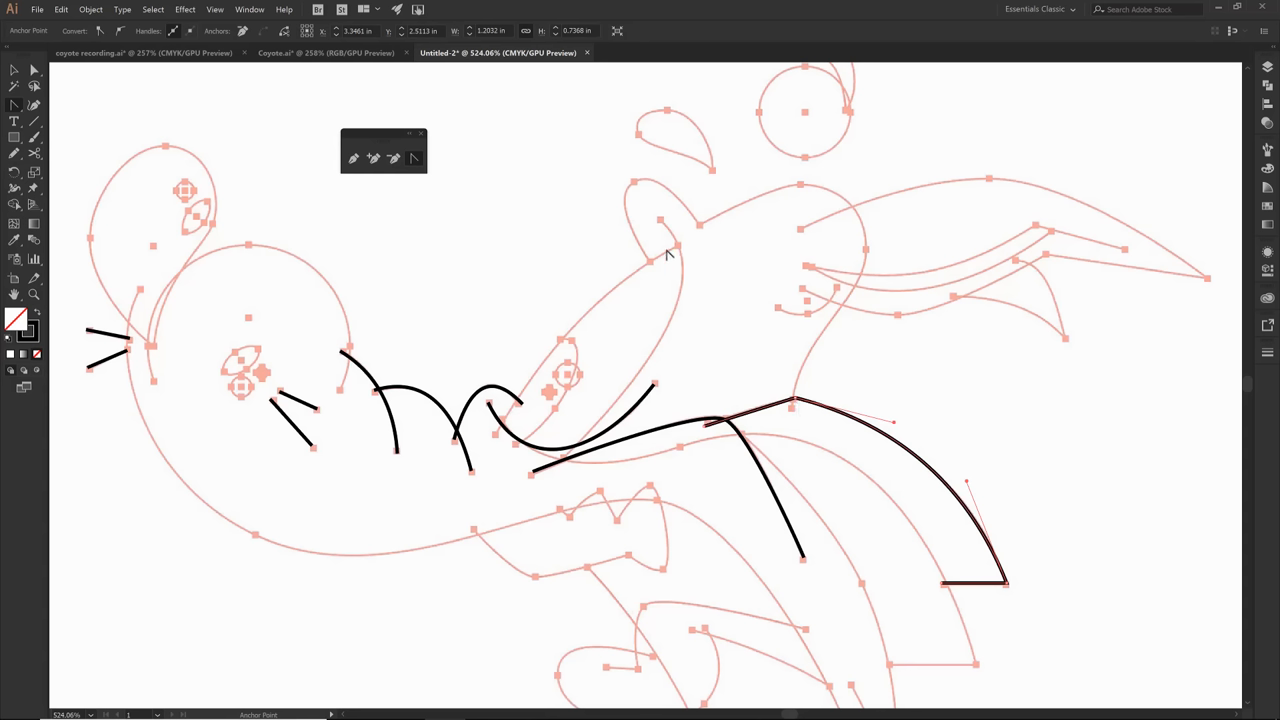
{"action": "mouse_move", "coordinate": [636, 512]}
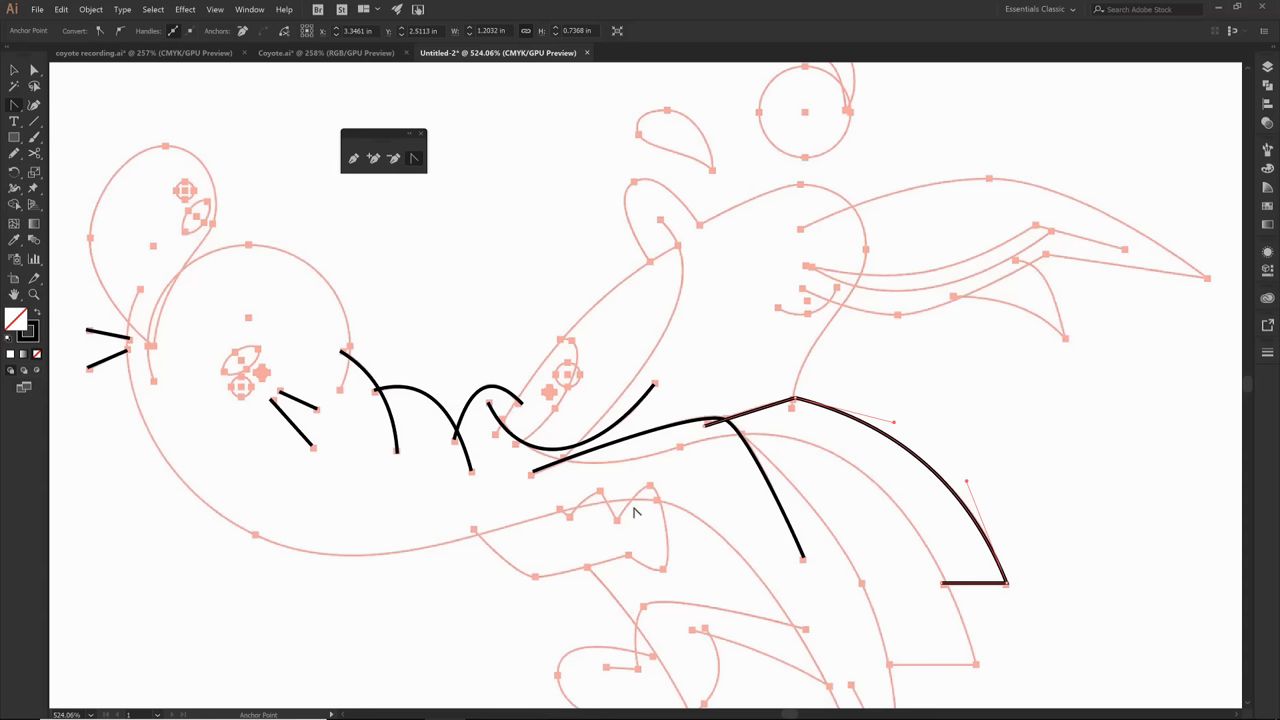
{"action": "mouse_move", "coordinate": [672, 532]}
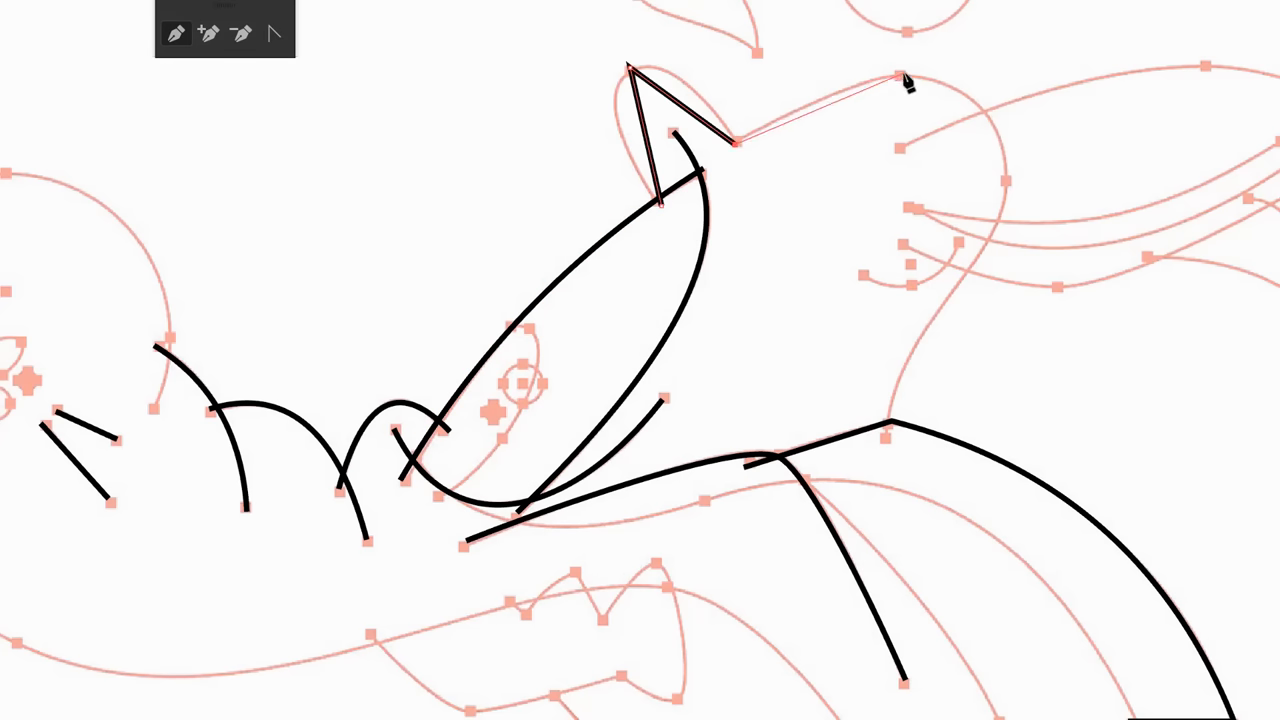
Step: Place an anchor at the top corner of the crown for the head outline
{"action": "left_click", "coordinate": [1010, 180]}
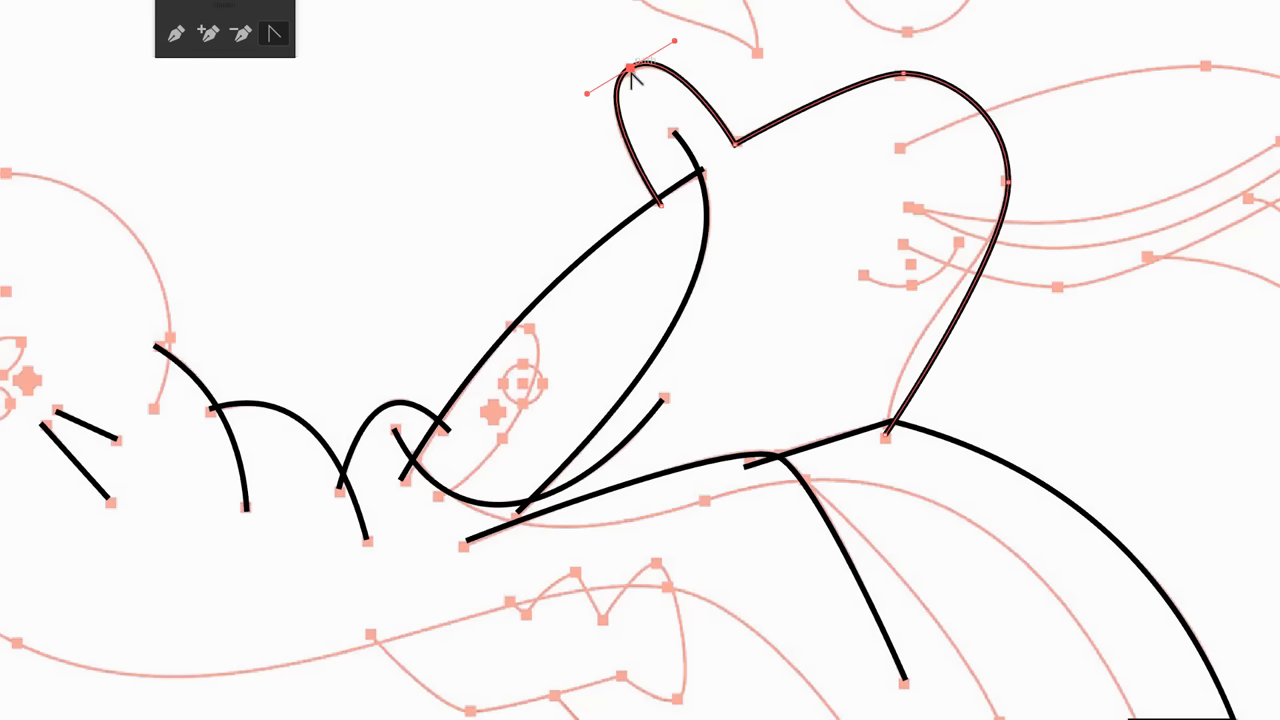
{"action": "mouse_move", "coordinate": [684, 104]}
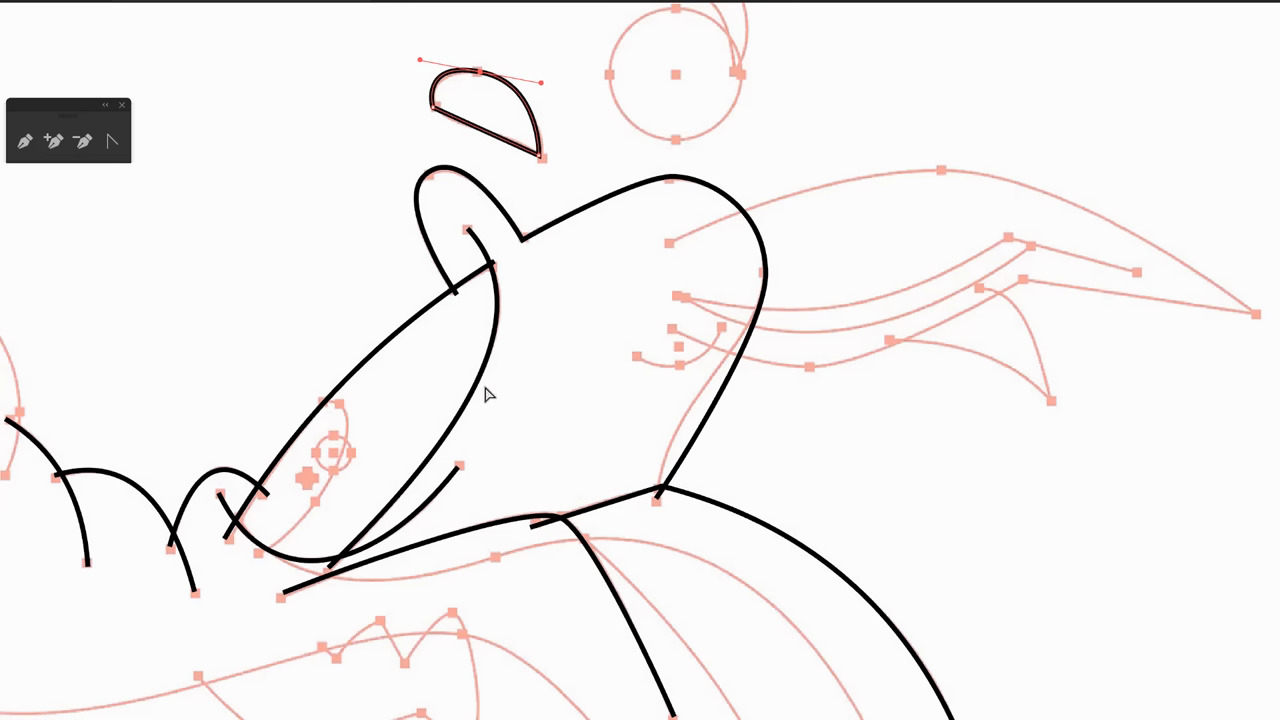
{"action": "mouse_move", "coordinate": [768, 248]}
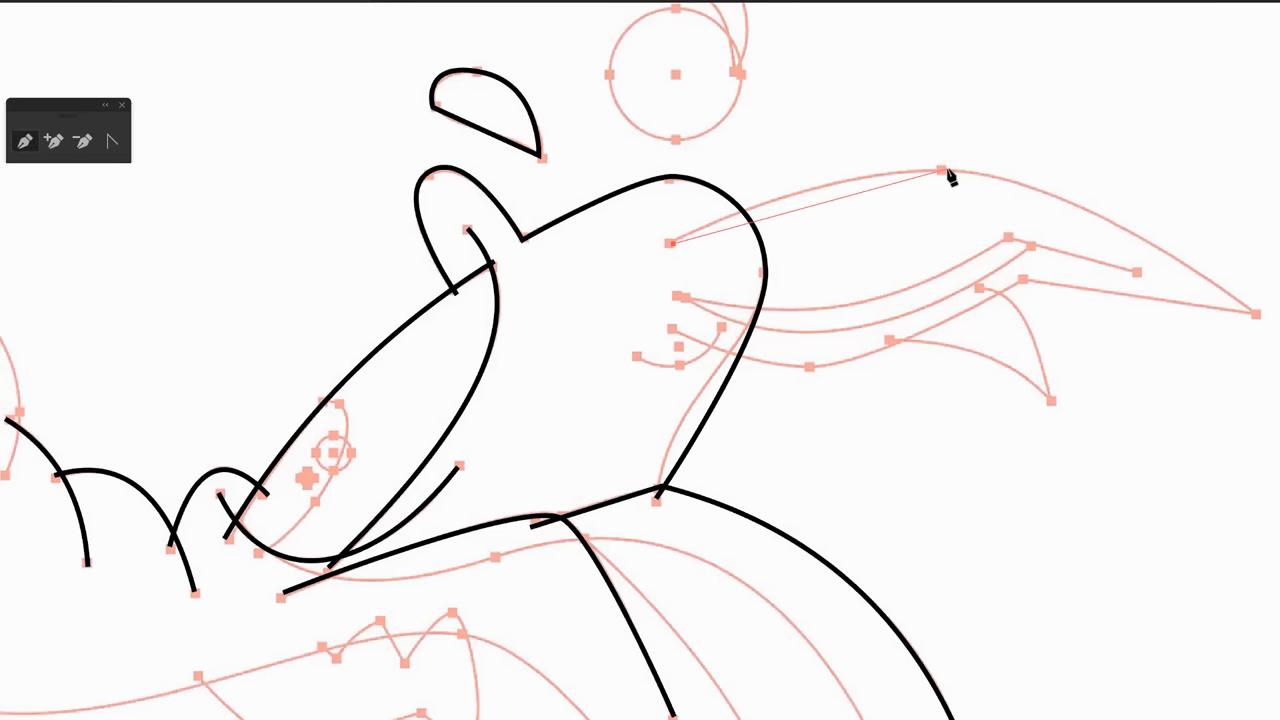
Step: Anchor the top of the long ear and bend its top edge into a gentle curve
{"action": "left_click", "coordinate": [1258, 314]}
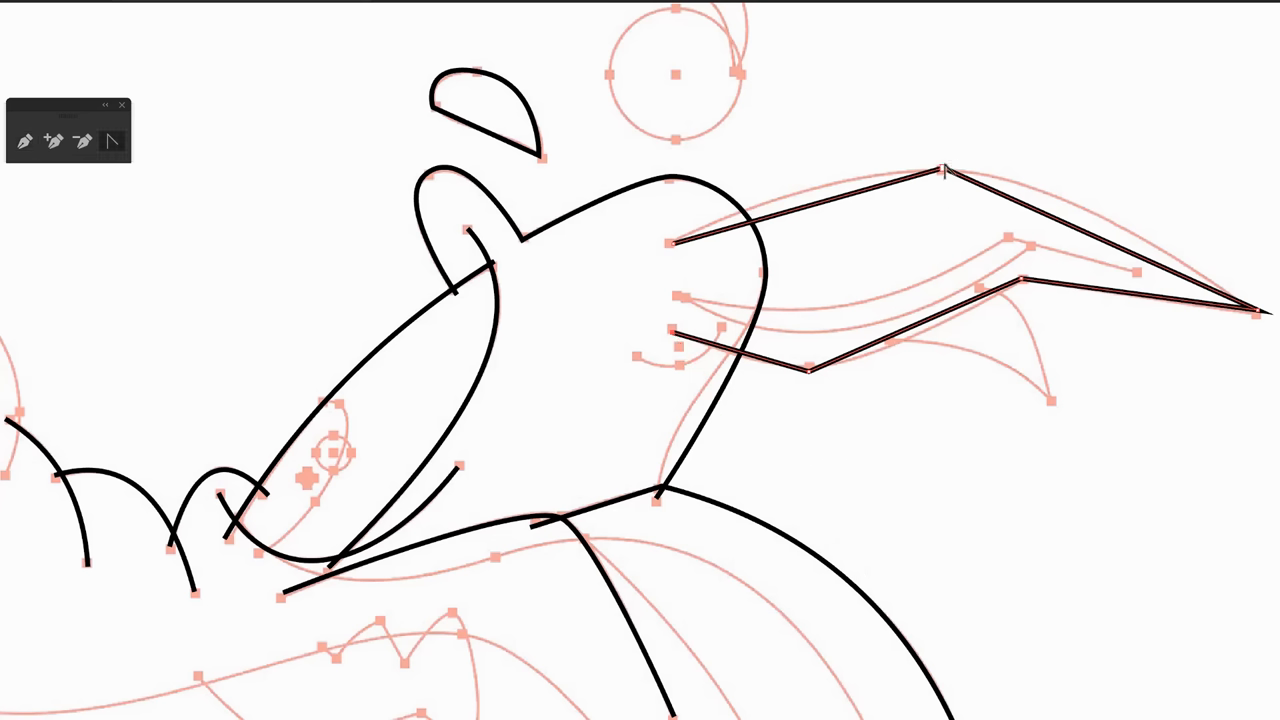
{"action": "left_click_drag", "start_coordinate": [944, 170], "coordinate": [1044, 182]}
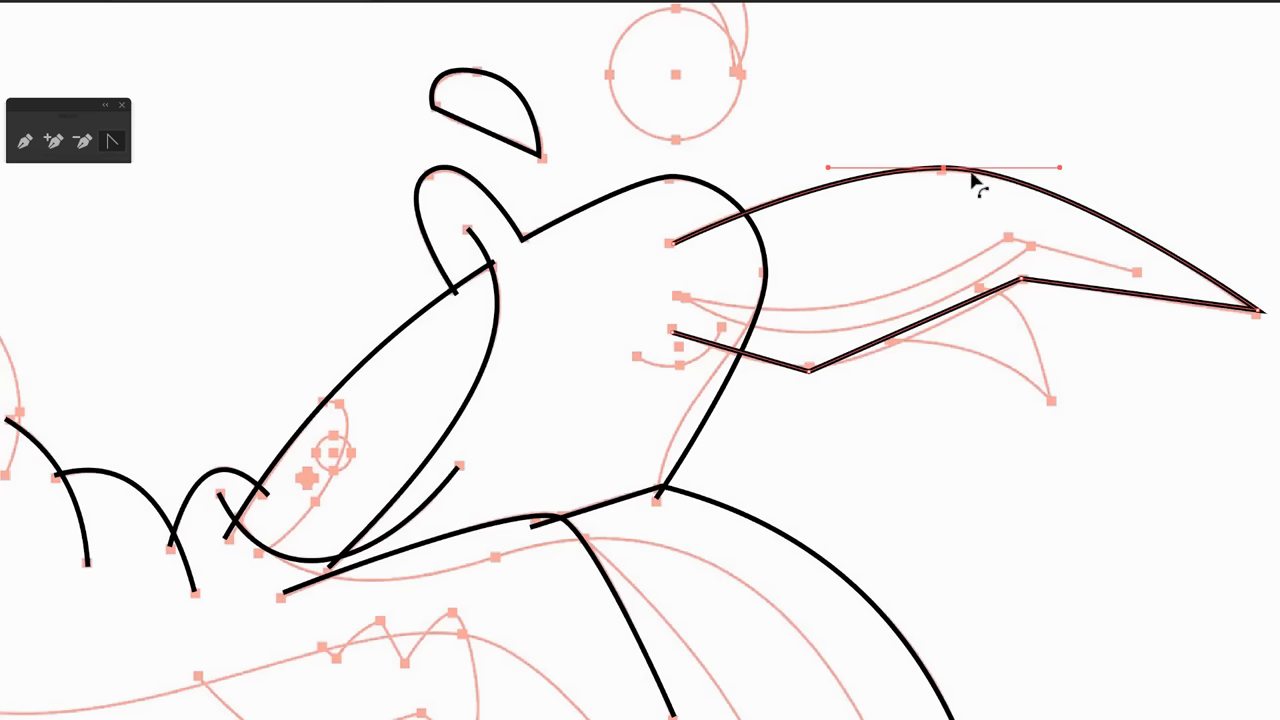
{"action": "mouse_move", "coordinate": [944, 188]}
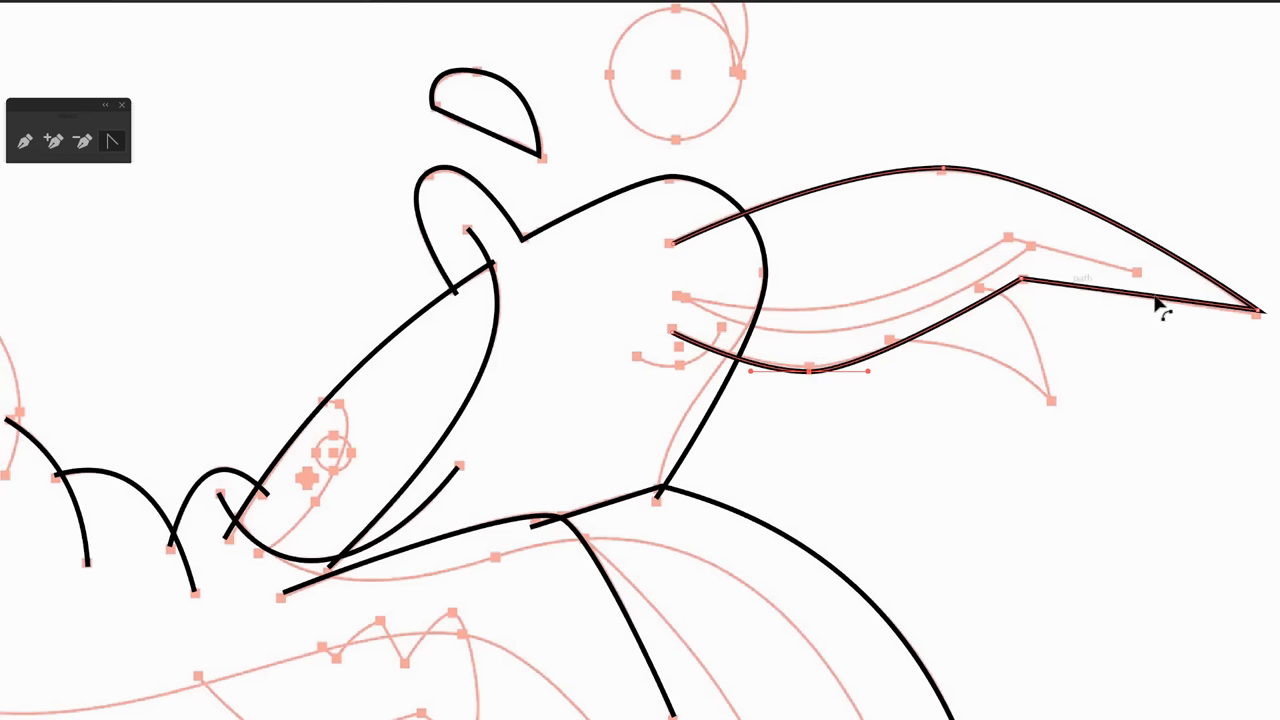
{"action": "mouse_move", "coordinate": [980, 184]}
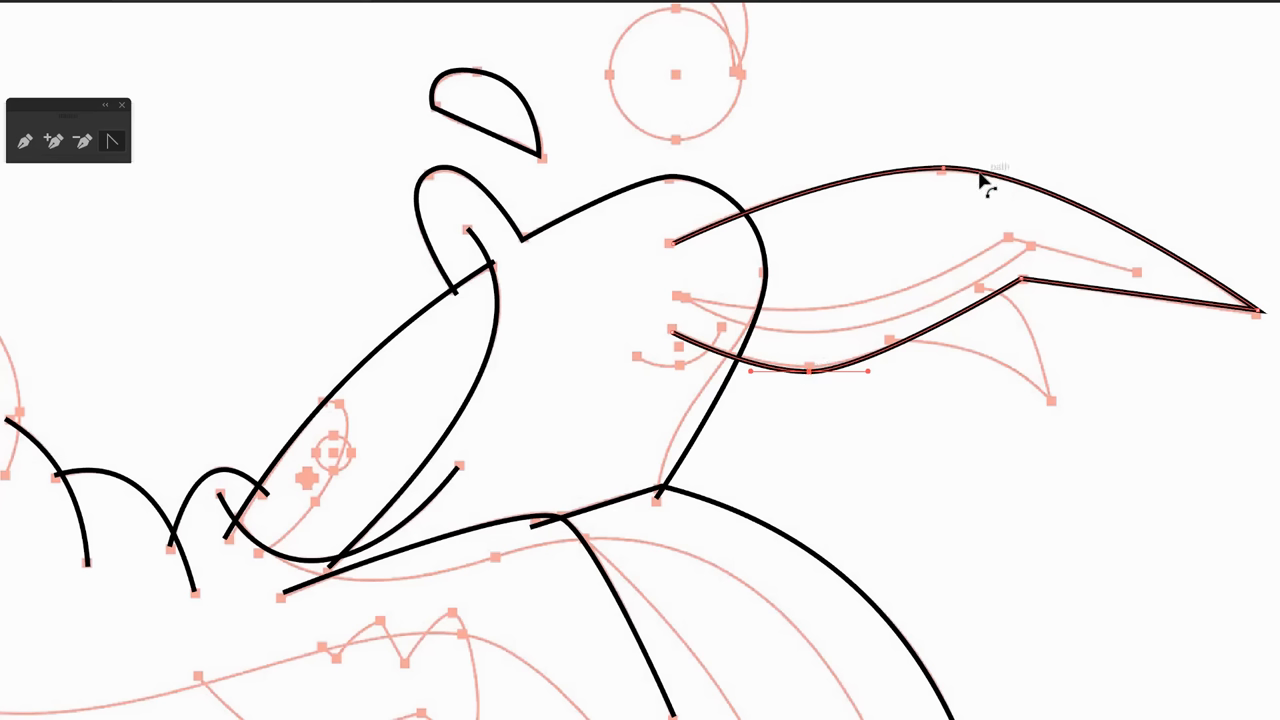
{"action": "mouse_move", "coordinate": [976, 248]}
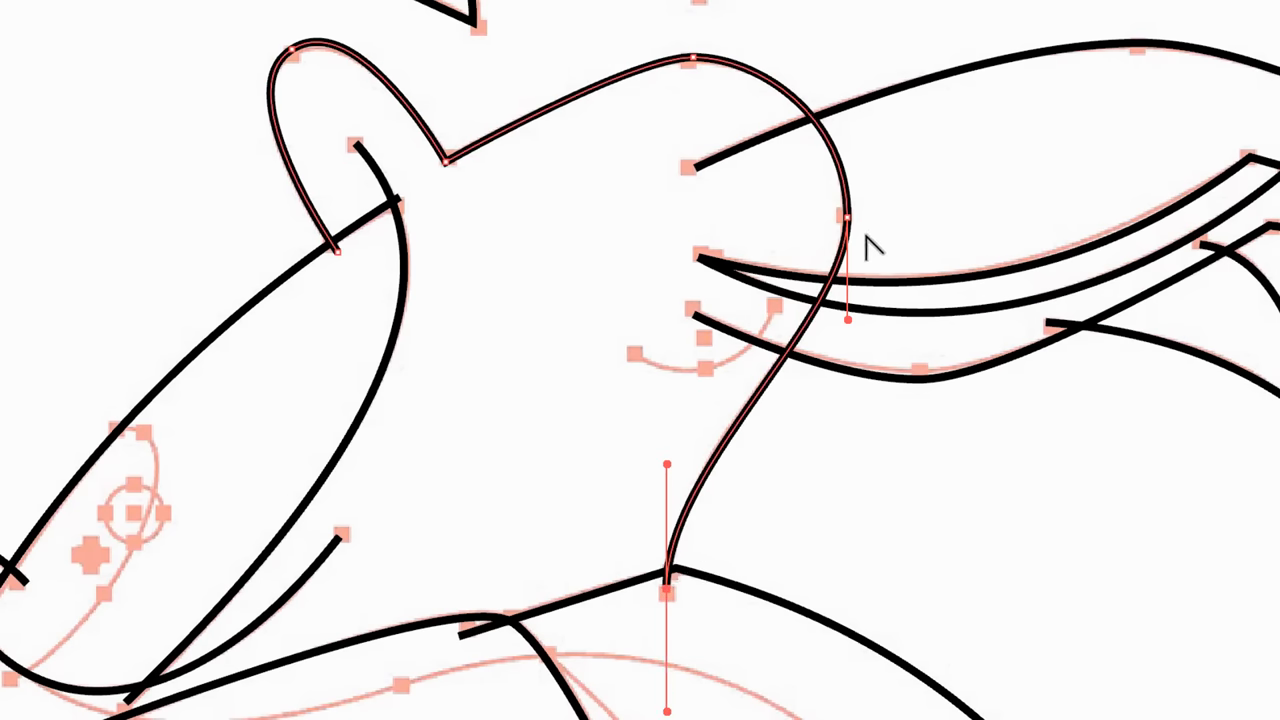
{"action": "mouse_move", "coordinate": [918, 190]}
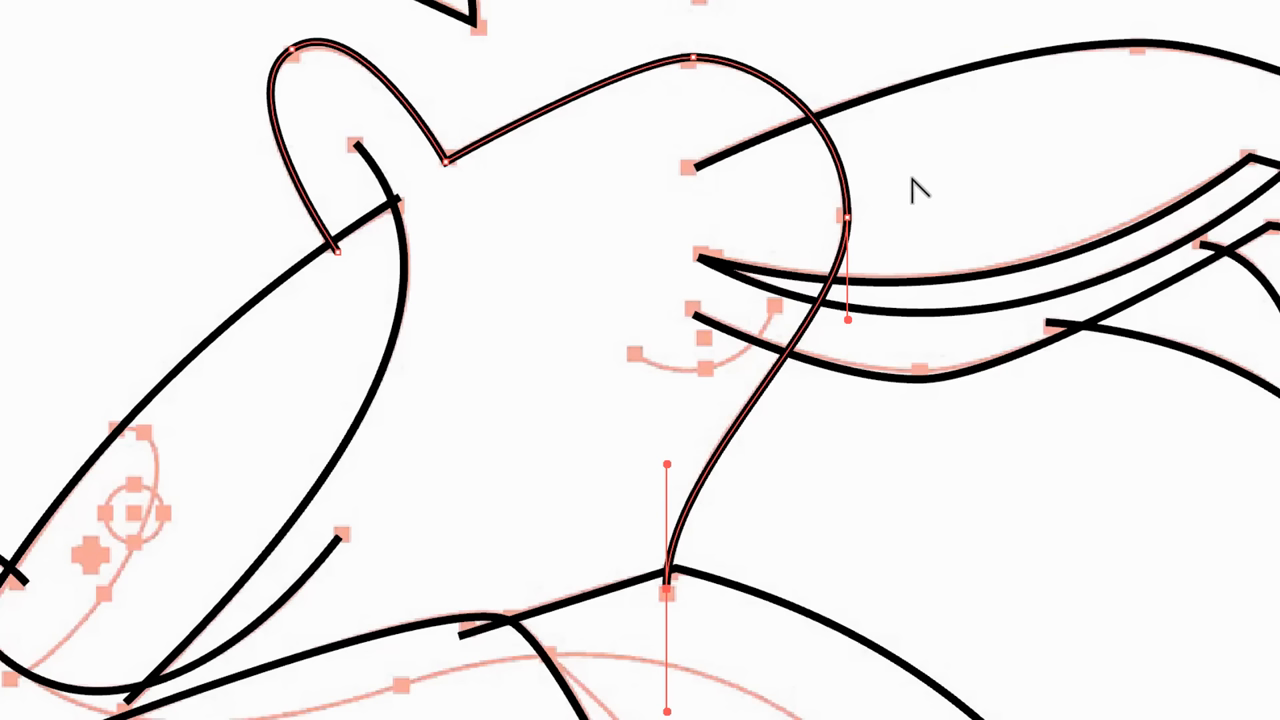
{"action": "mouse_move", "coordinate": [888, 204]}
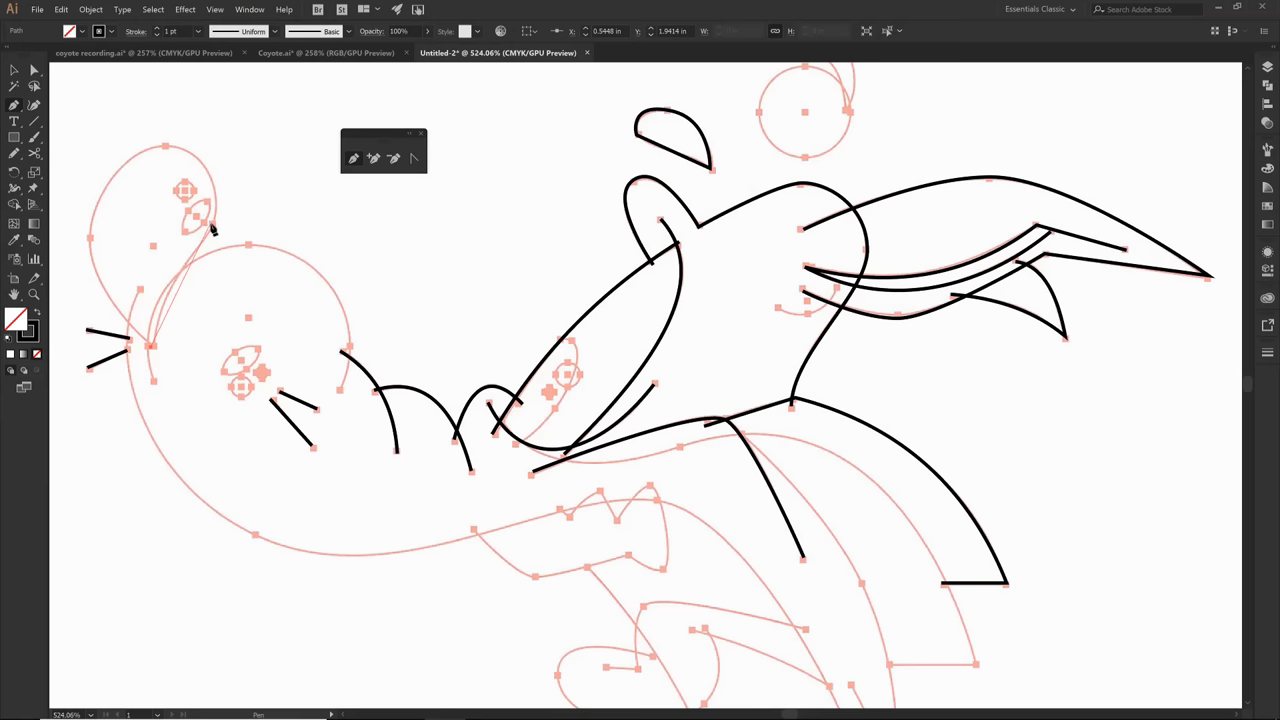
Step: Begin the left teardrop outline with a curved anchor and continue the path
{"action": "left_click_drag", "start_coordinate": [210, 236], "coordinate": [164, 150]}
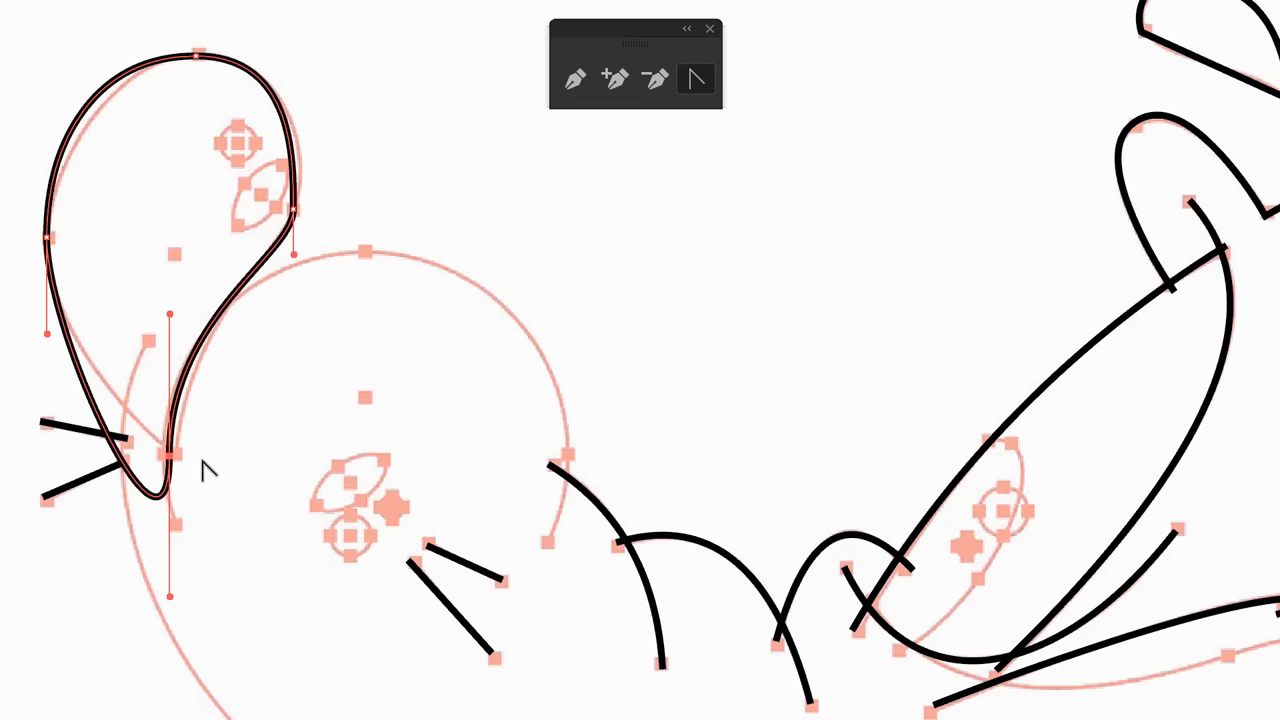
{"action": "mouse_move", "coordinate": [222, 488]}
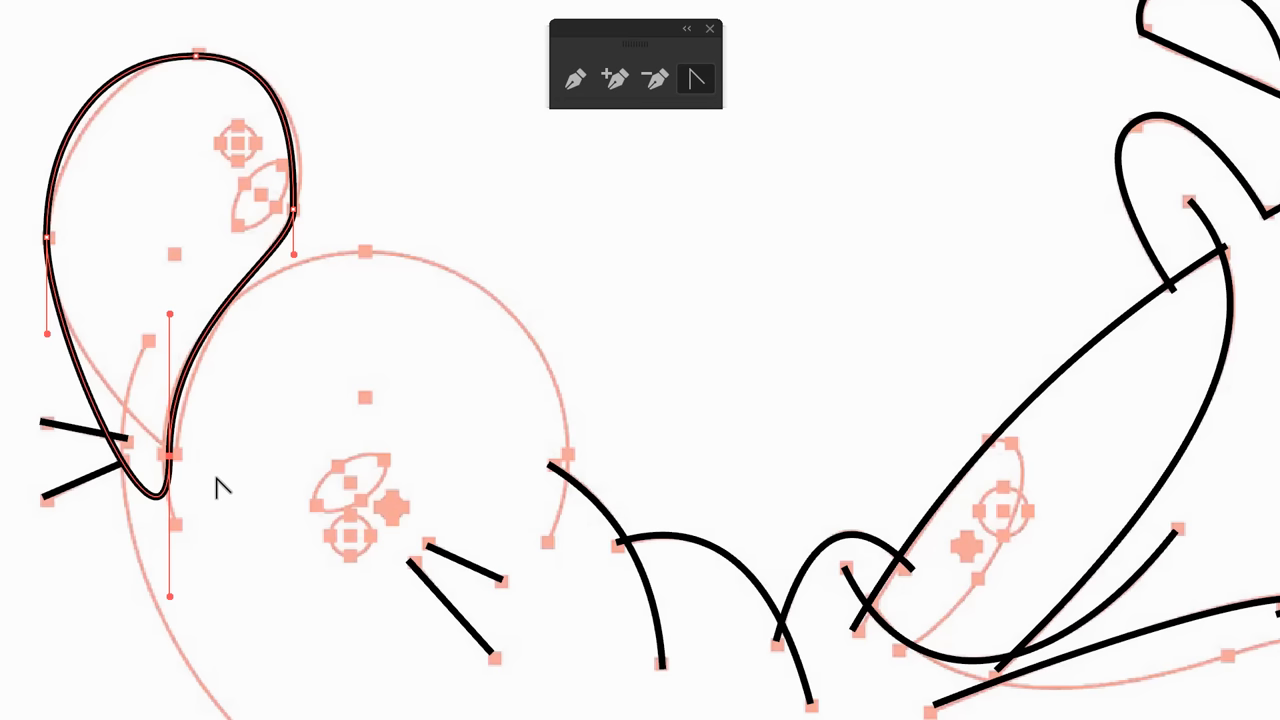
{"action": "mouse_move", "coordinate": [172, 600]}
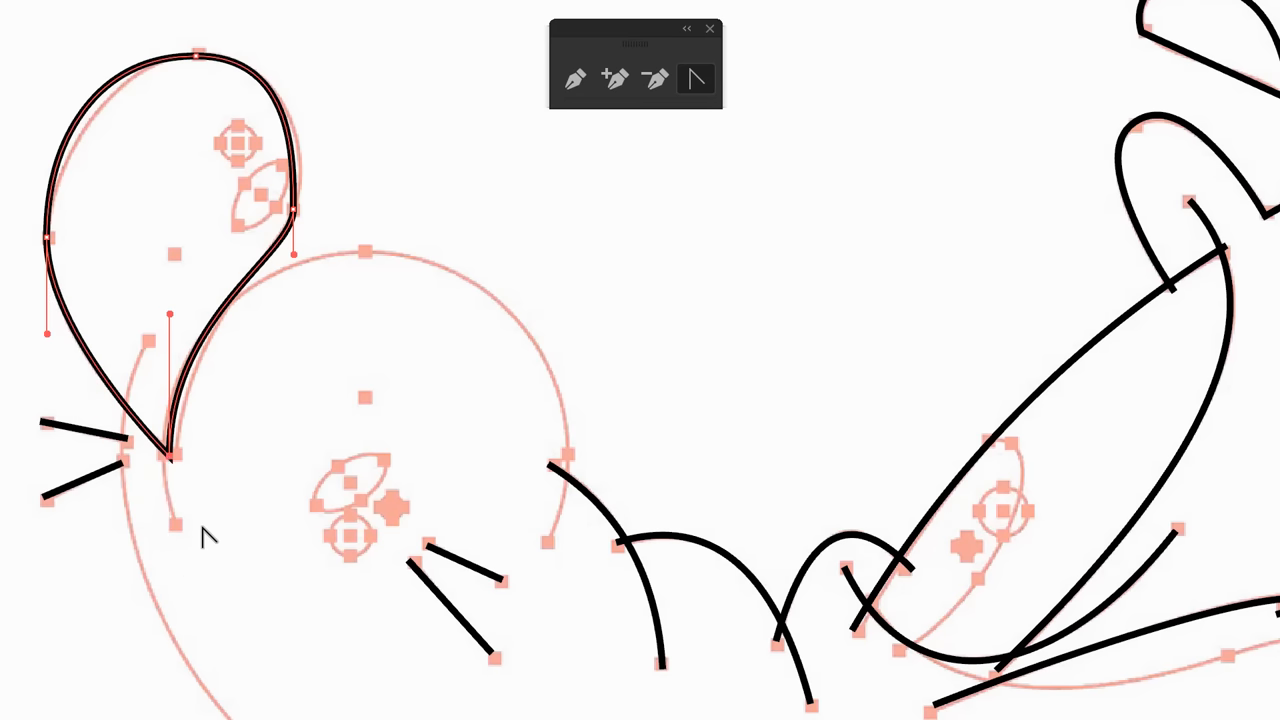
{"action": "mouse_move", "coordinate": [244, 480]}
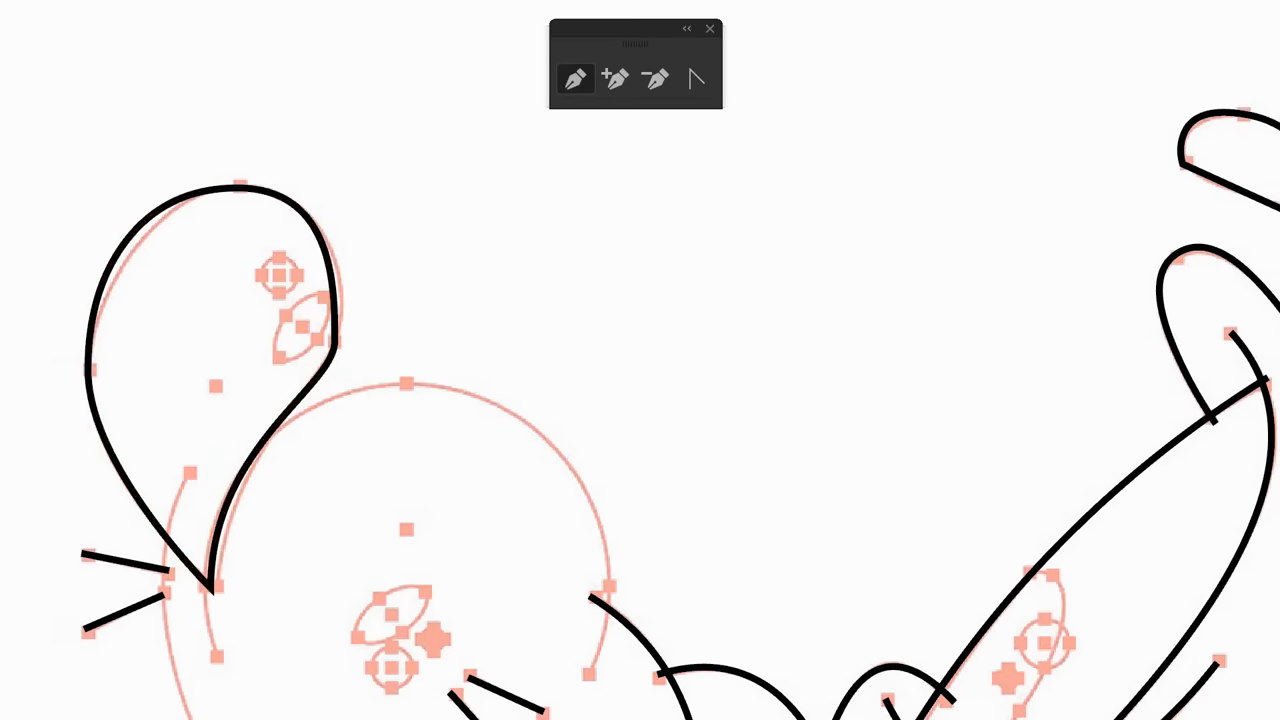
{"action": "left_click", "coordinate": [696, 80]}
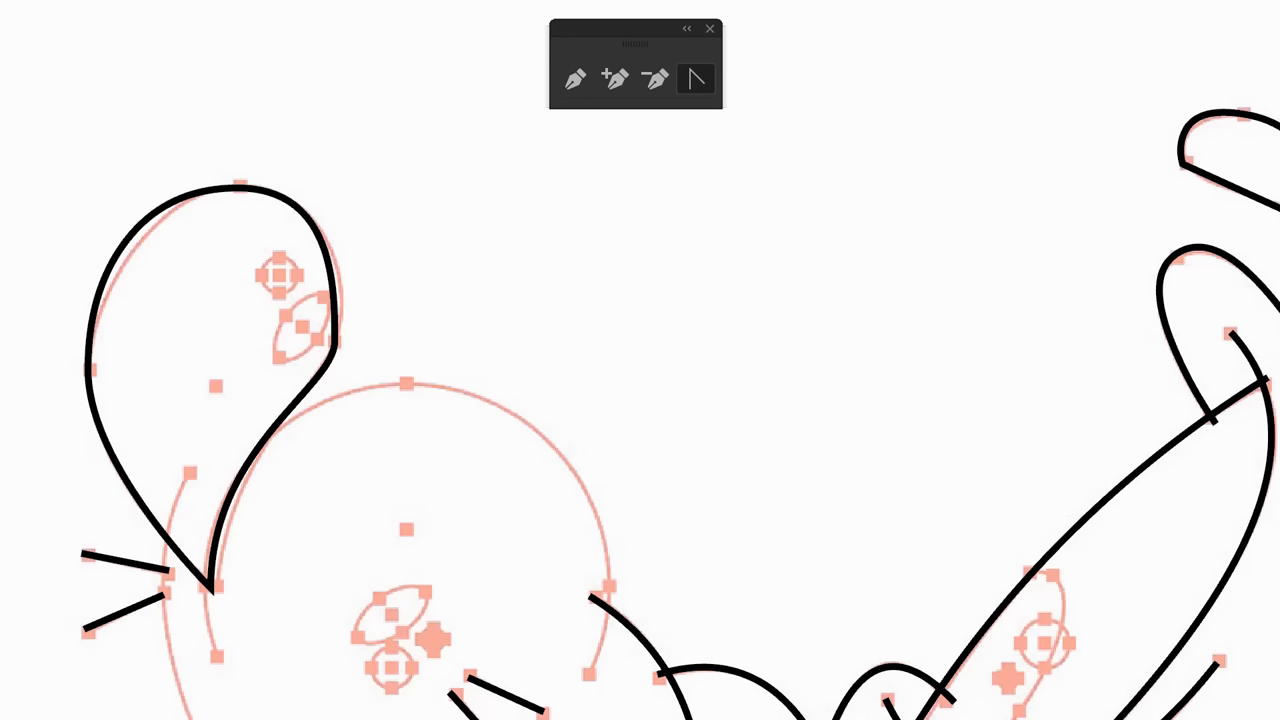
{"action": "mouse_move", "coordinate": [716, 92]}
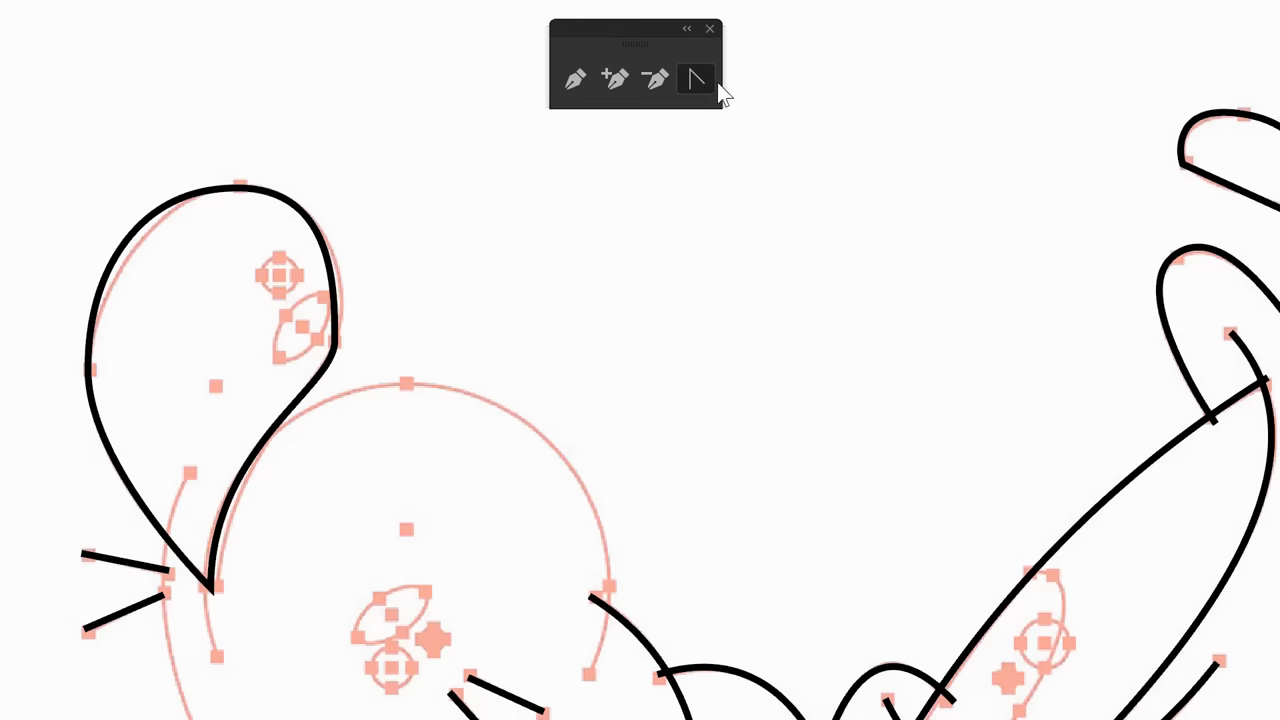
{"action": "mouse_move", "coordinate": [1112, 364]}
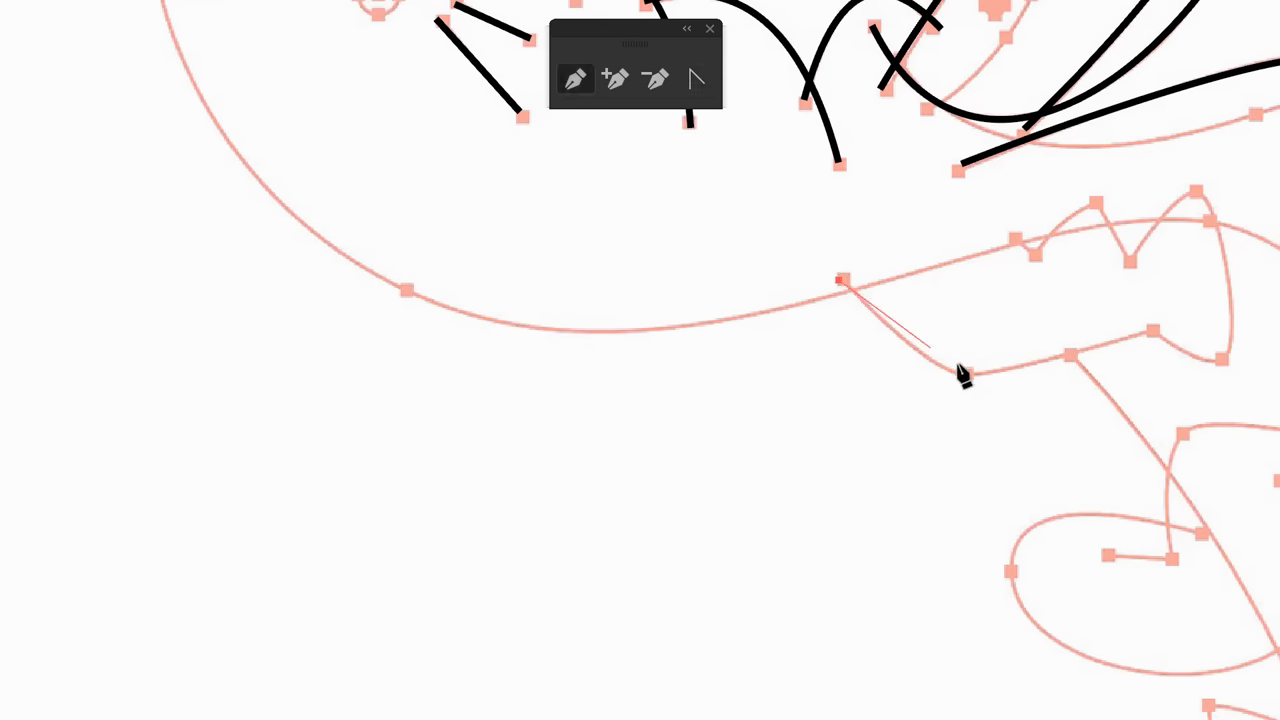
Step: Place the first anchor of the upper teeth line along the snout
{"action": "left_click", "coordinate": [1156, 328]}
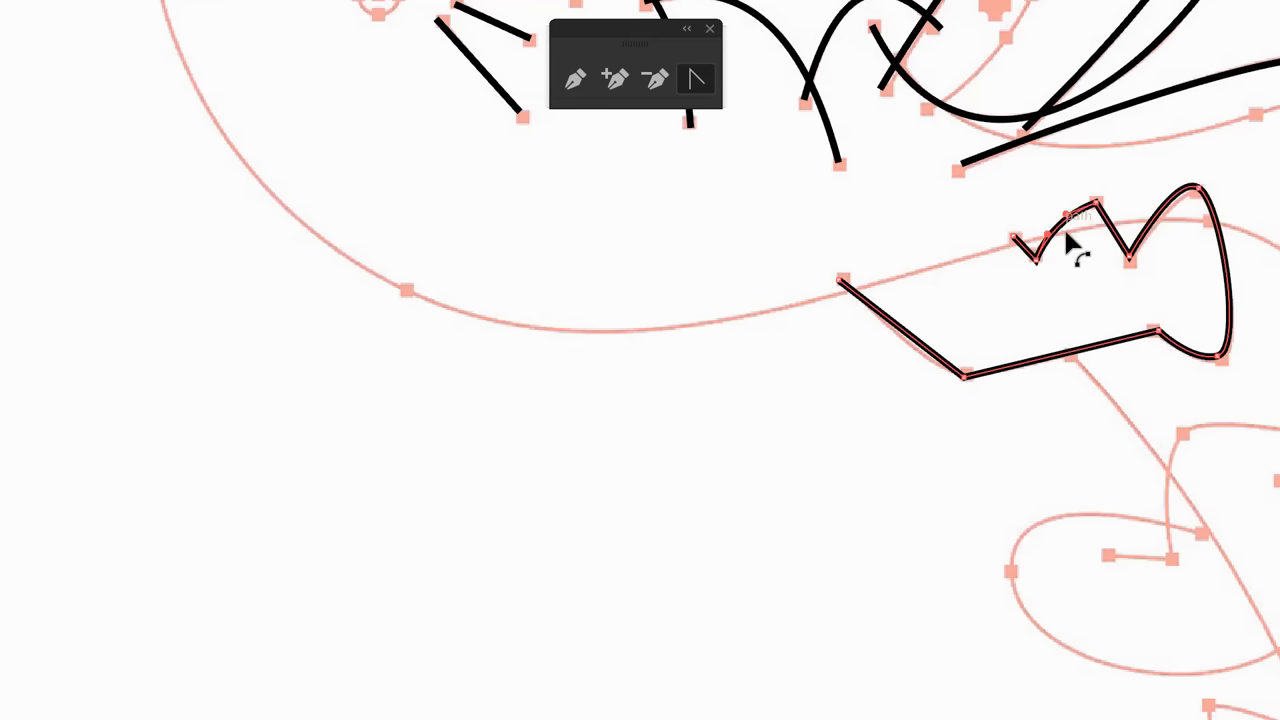
{"action": "mouse_move", "coordinate": [962, 396]}
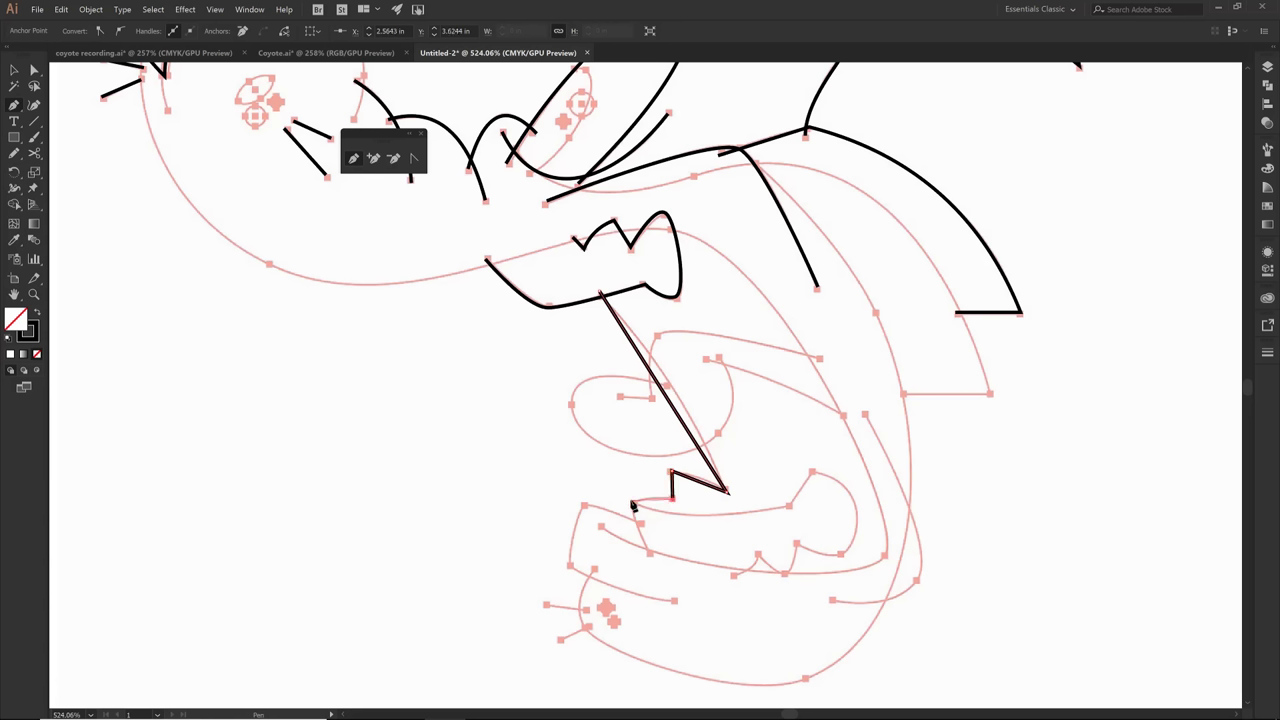
Step: Add the next corner of the lower teeth zigzag beneath the snout
{"action": "left_click", "coordinate": [648, 550]}
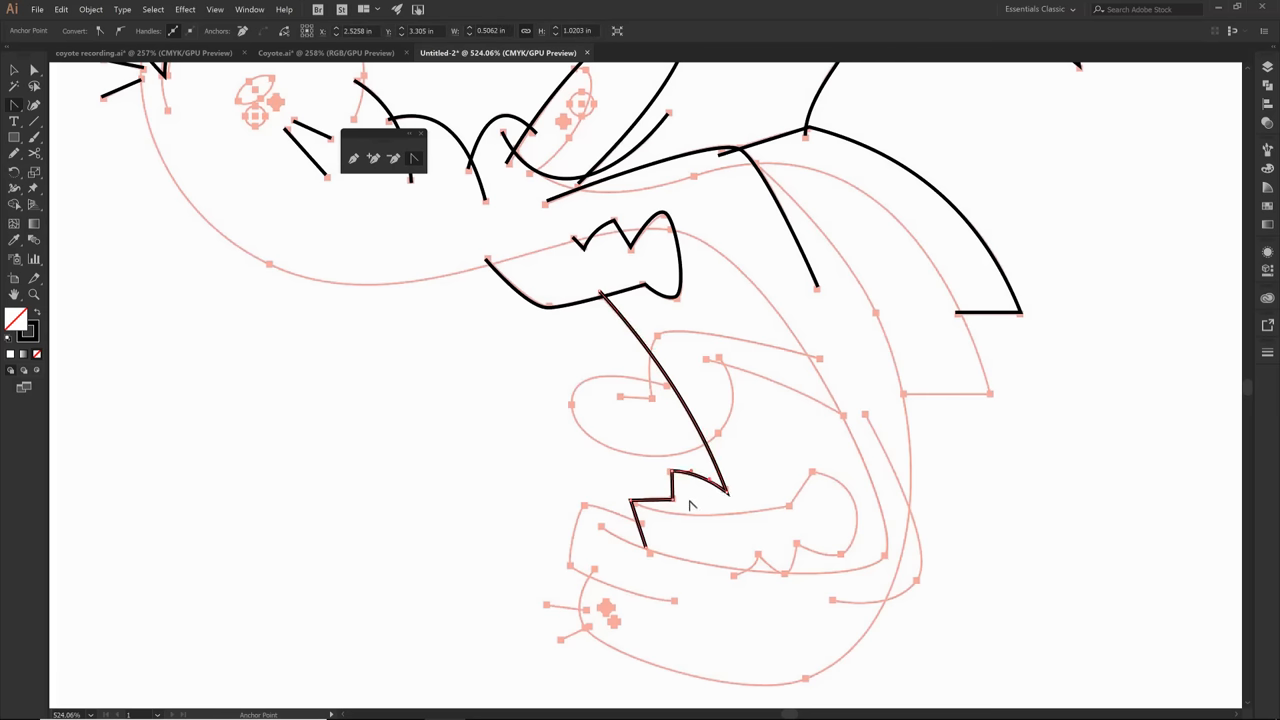
{"action": "mouse_move", "coordinate": [676, 548]}
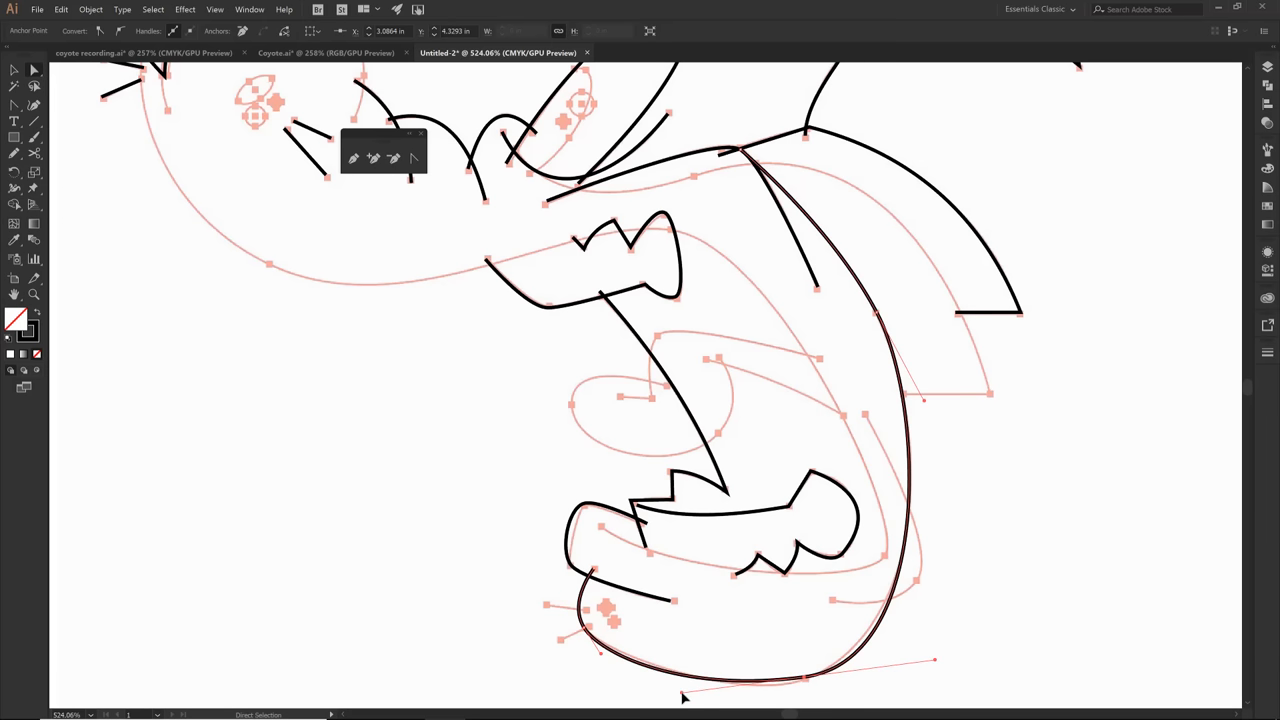
{"action": "mouse_move", "coordinate": [824, 624]}
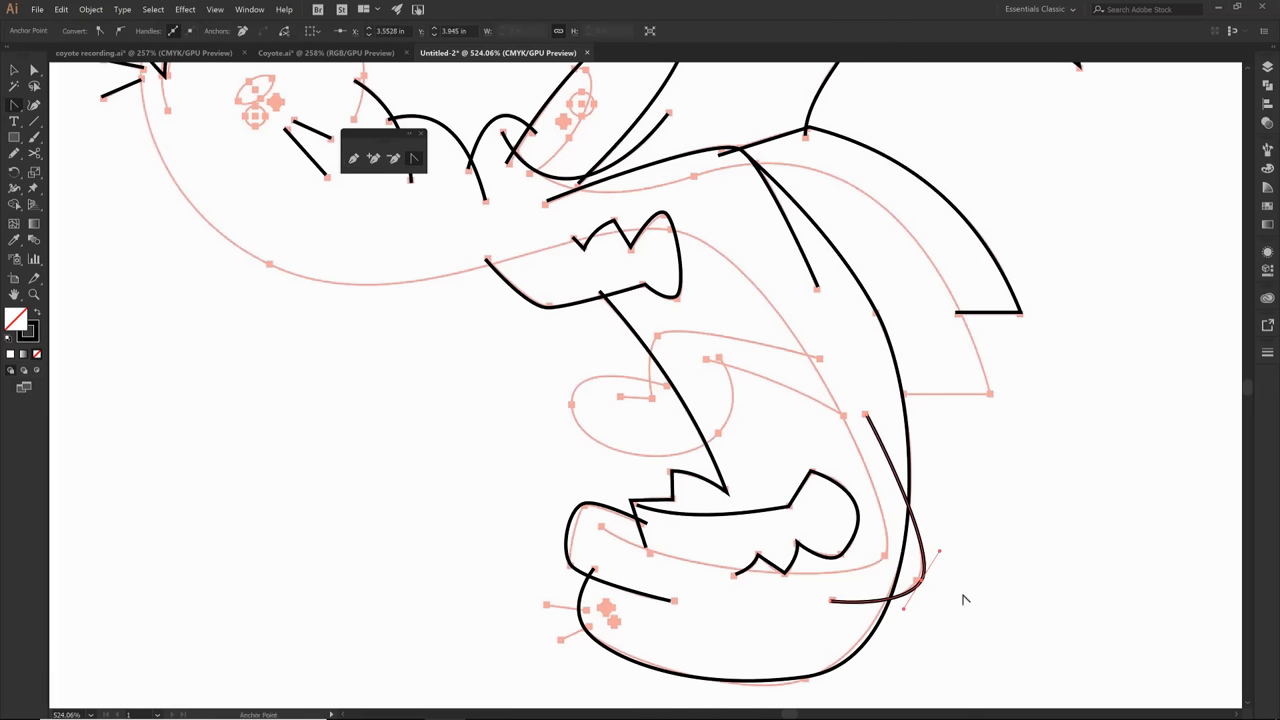
{"action": "mouse_move", "coordinate": [780, 560]}
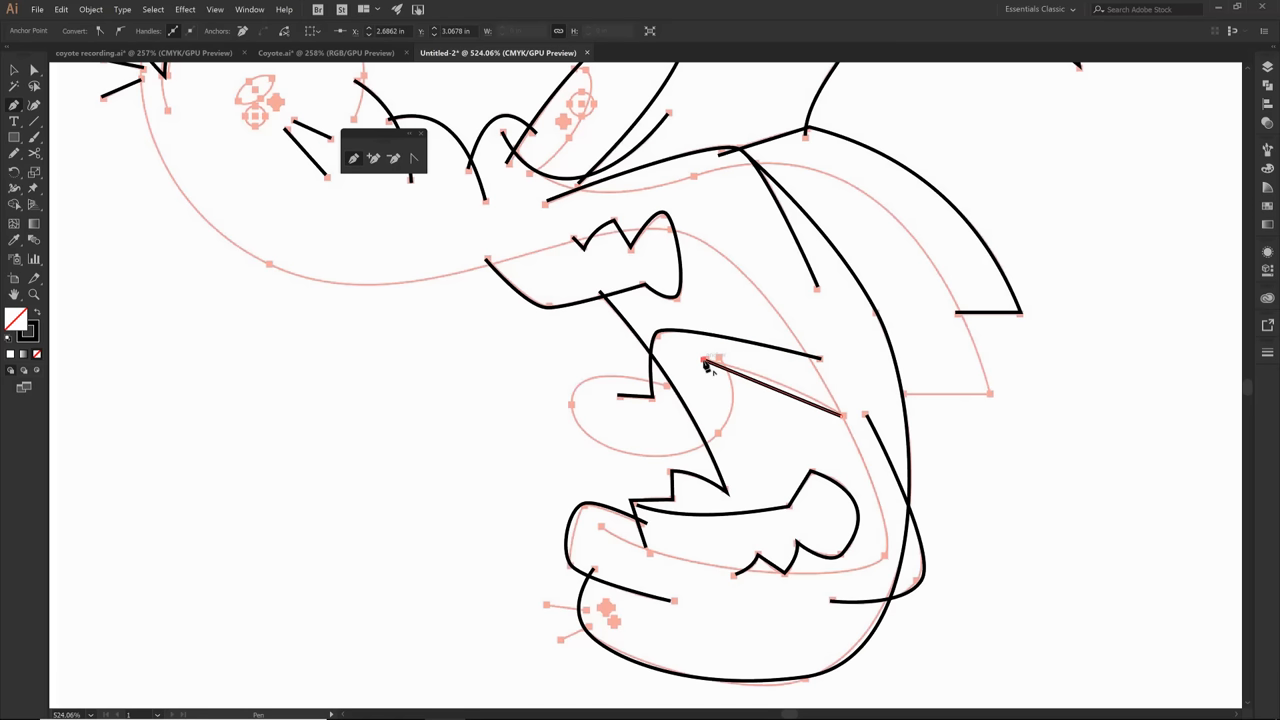
{"action": "mouse_move", "coordinate": [736, 440]}
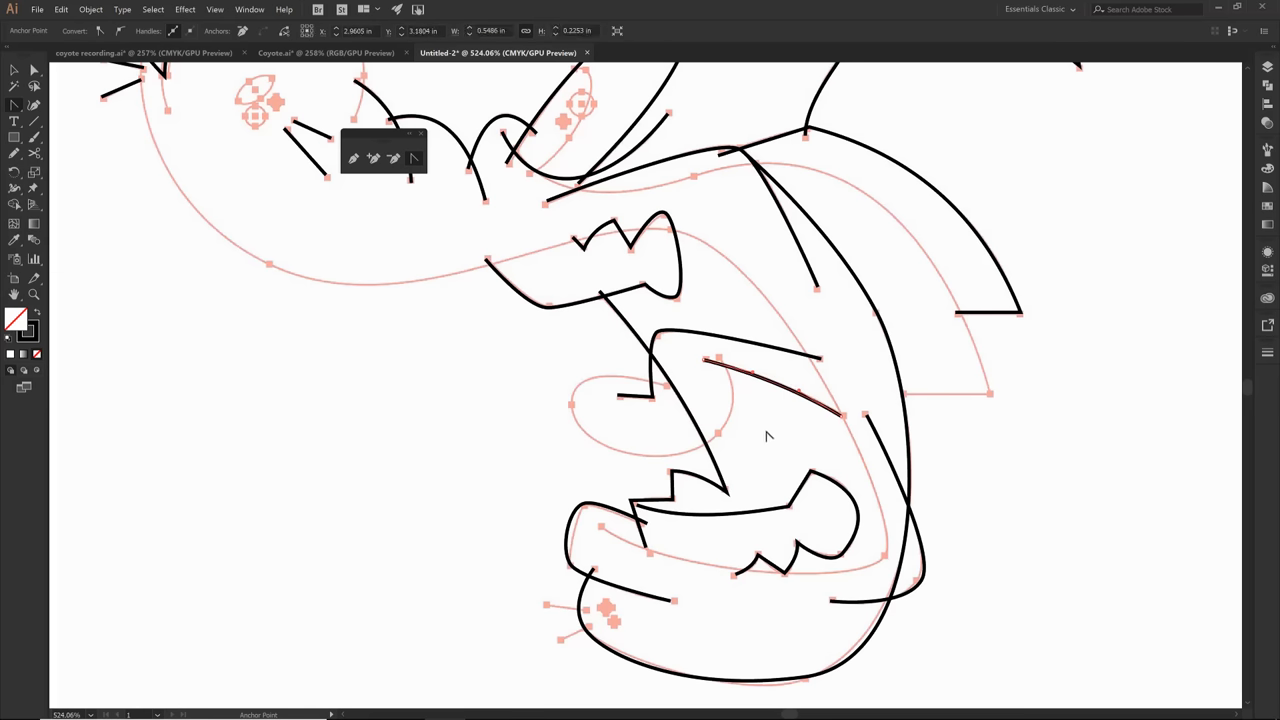
{"action": "mouse_move", "coordinate": [724, 364]}
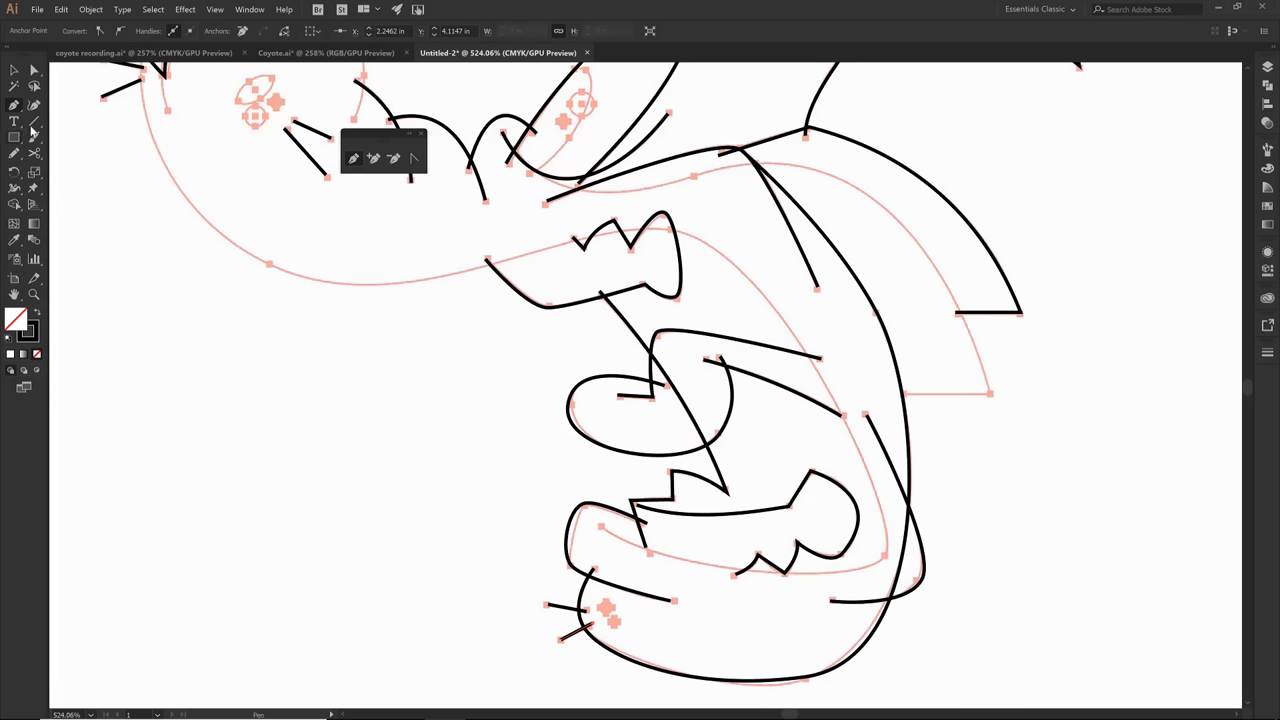
{"action": "mouse_move", "coordinate": [16, 136]}
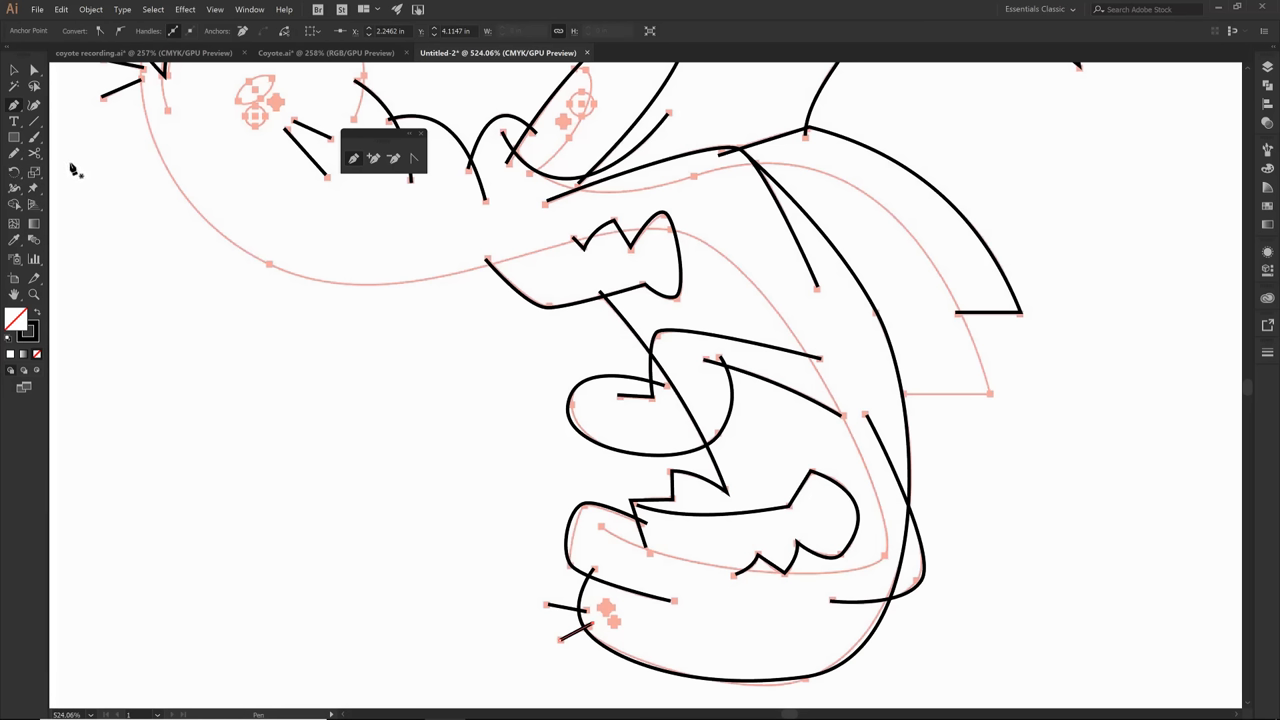
{"action": "mouse_move", "coordinate": [462, 180]}
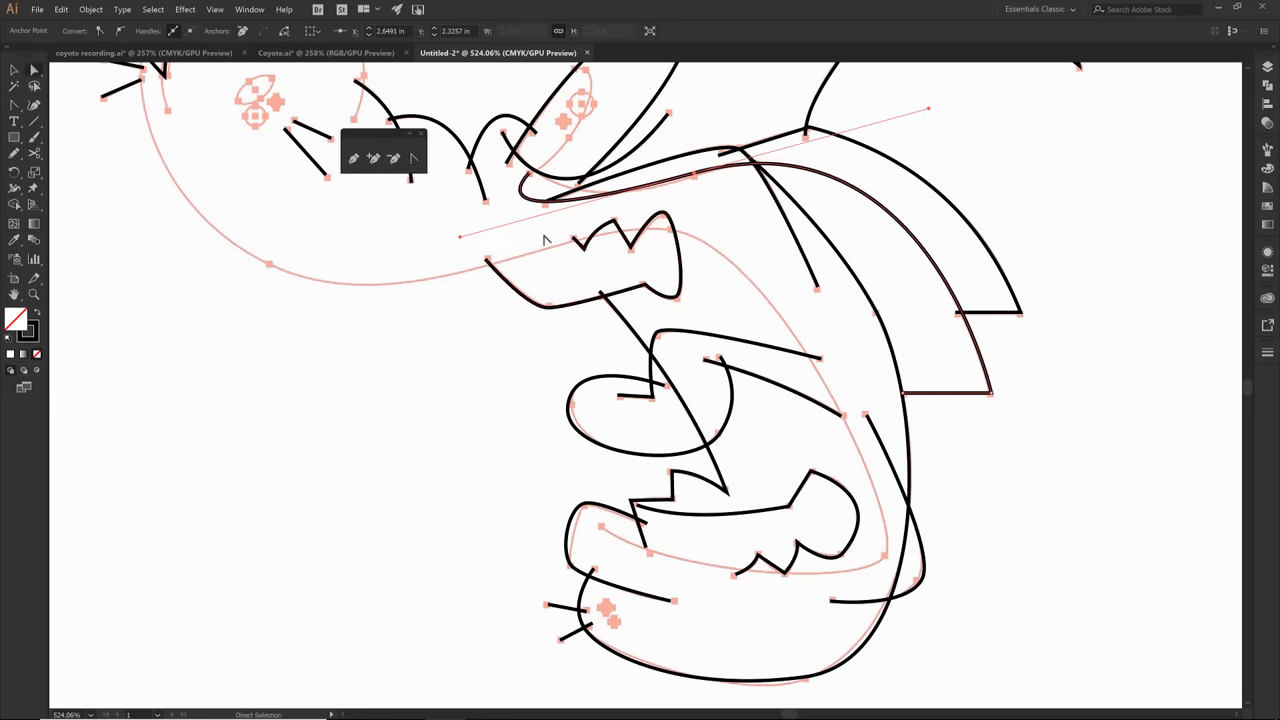
{"action": "mouse_move", "coordinate": [460, 242]}
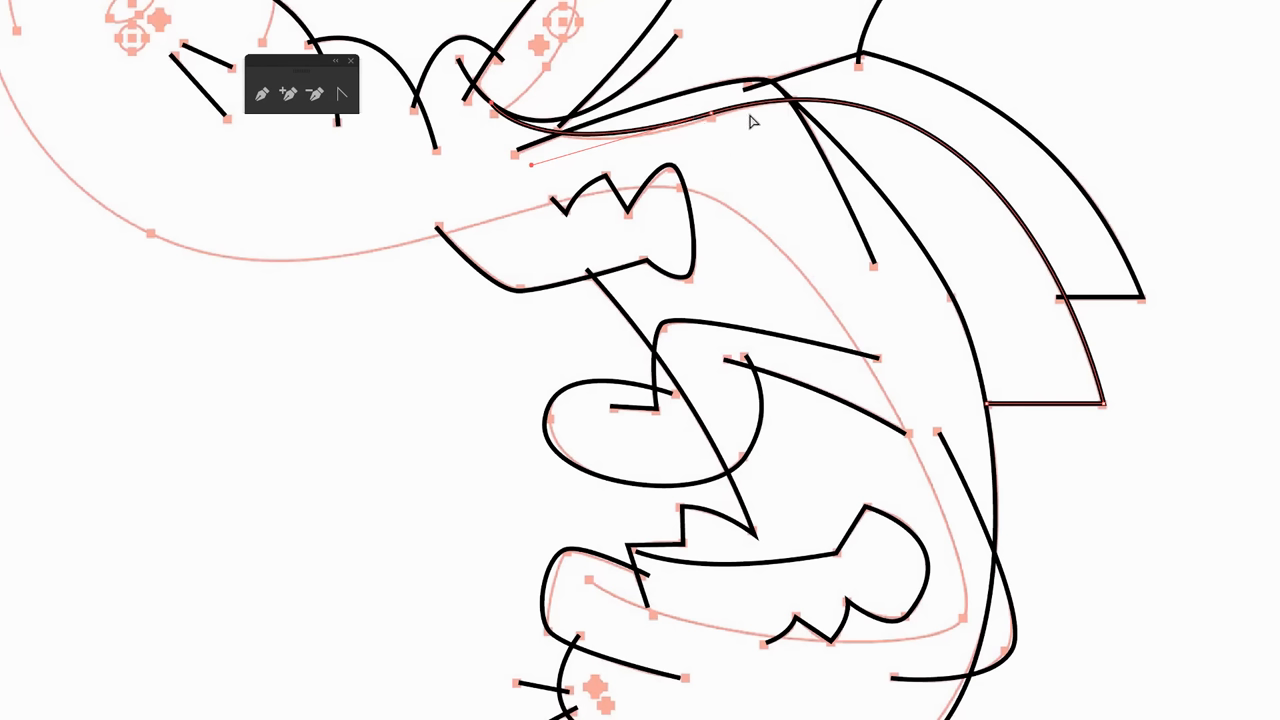
{"action": "mouse_move", "coordinate": [876, 118]}
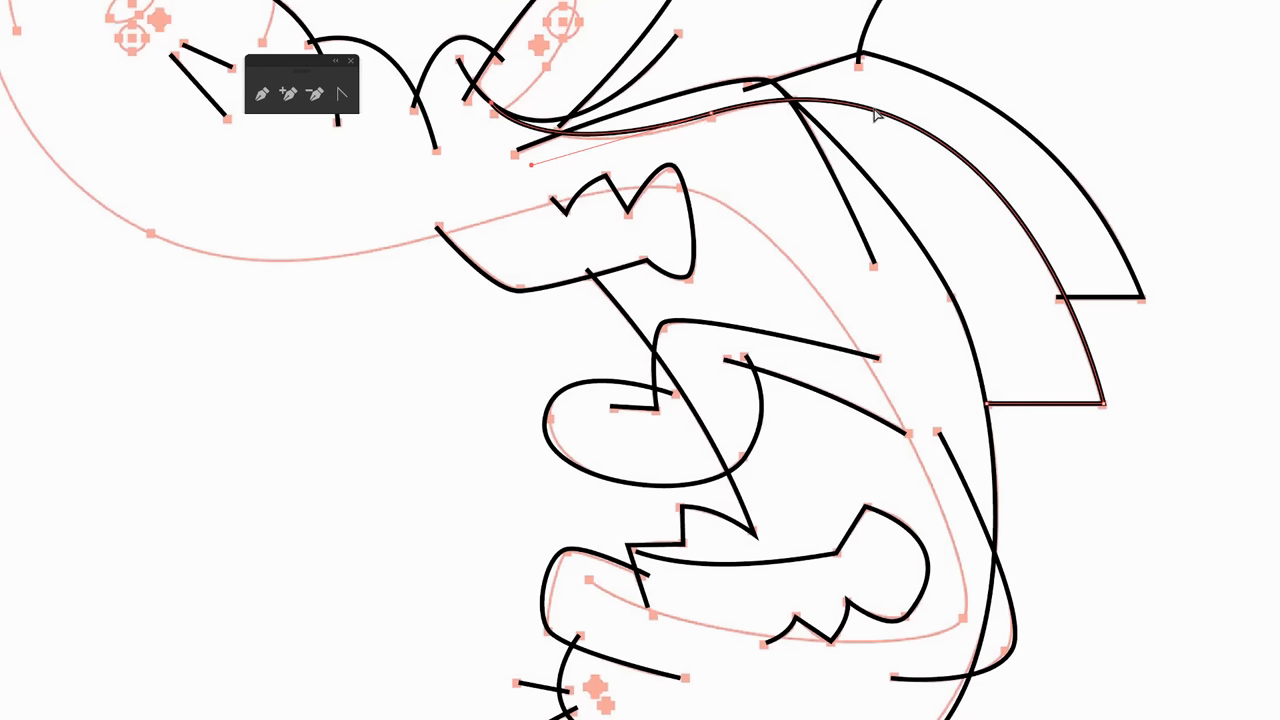
{"action": "mouse_move", "coordinate": [992, 212]}
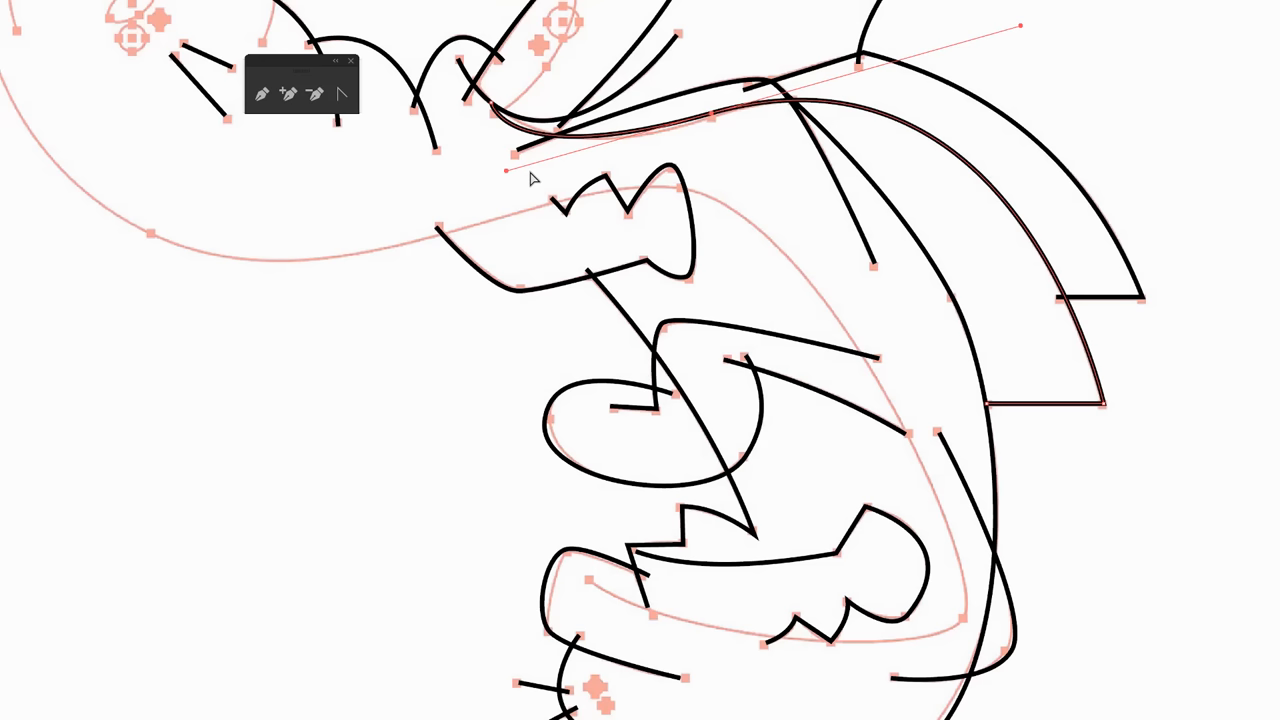
{"action": "mouse_move", "coordinate": [510, 178]}
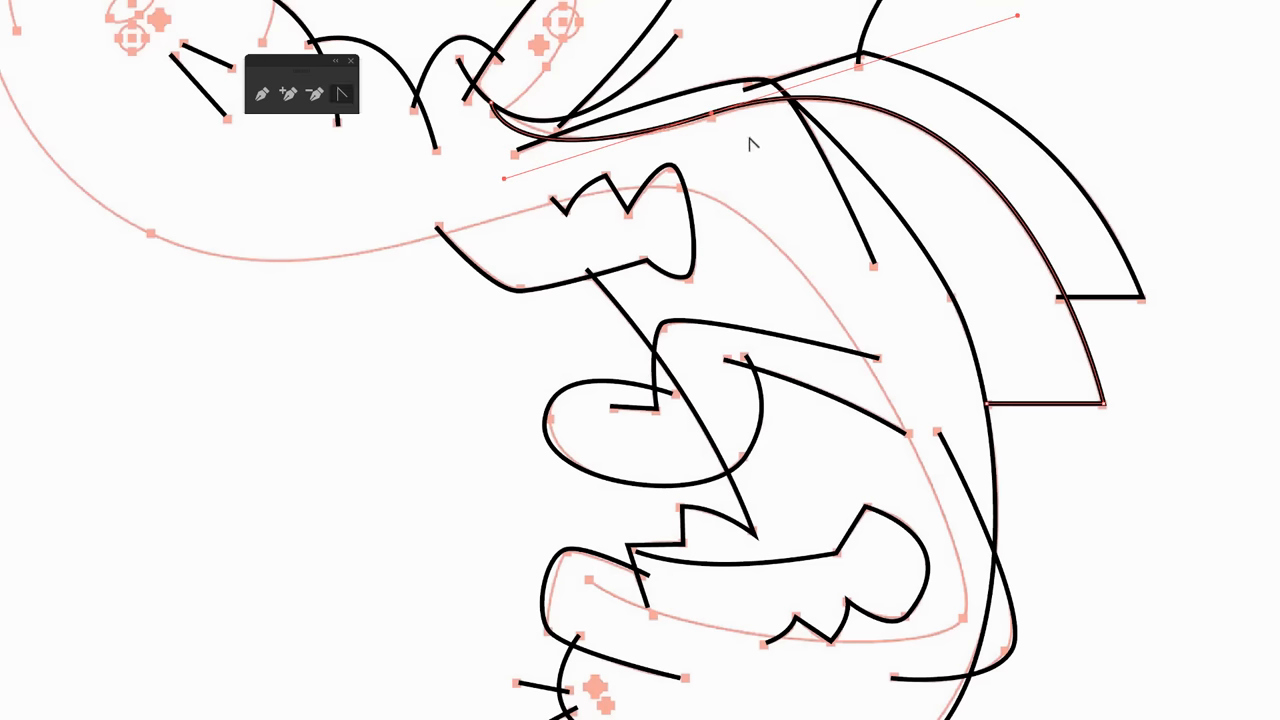
{"action": "mouse_move", "coordinate": [504, 184]}
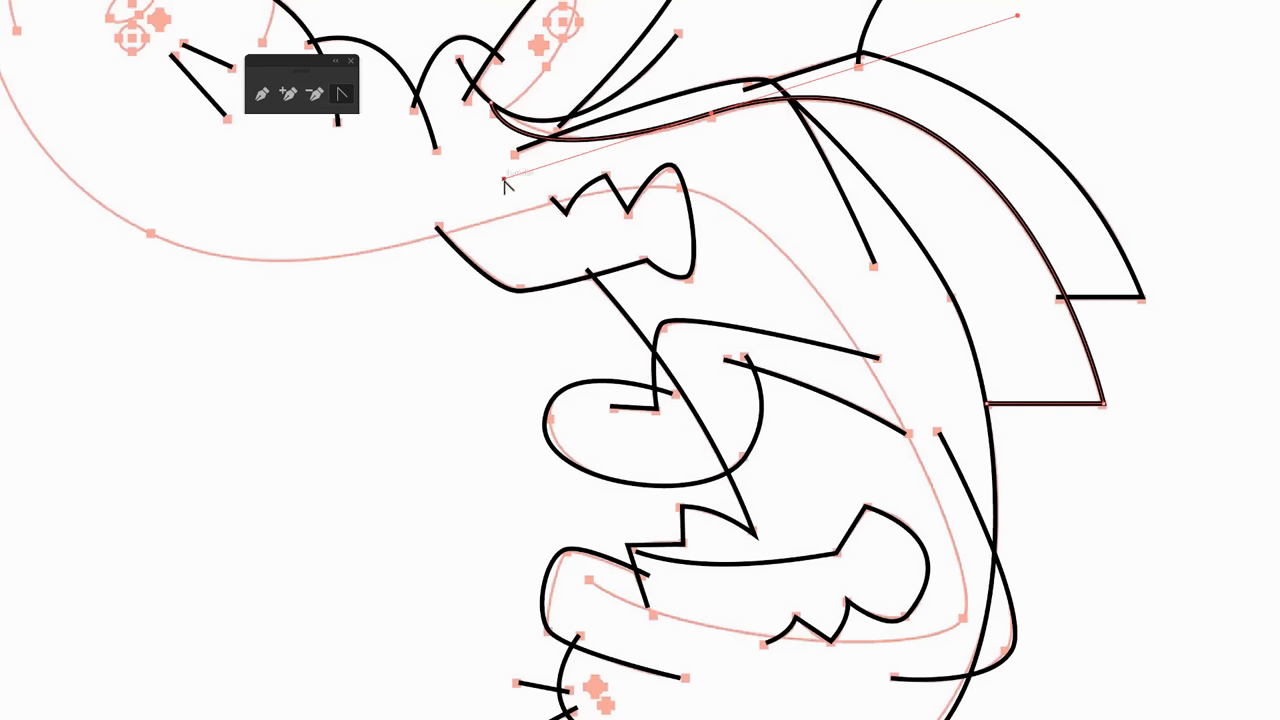